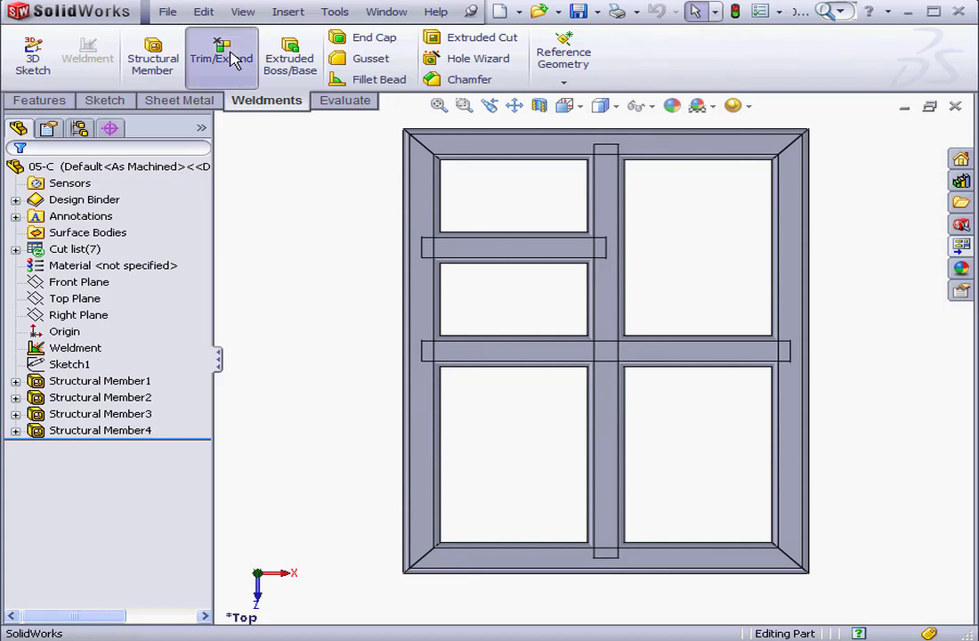
- Extend Structural Member4 with the Bodies boundary set to the right frame member
left_click(221, 57)
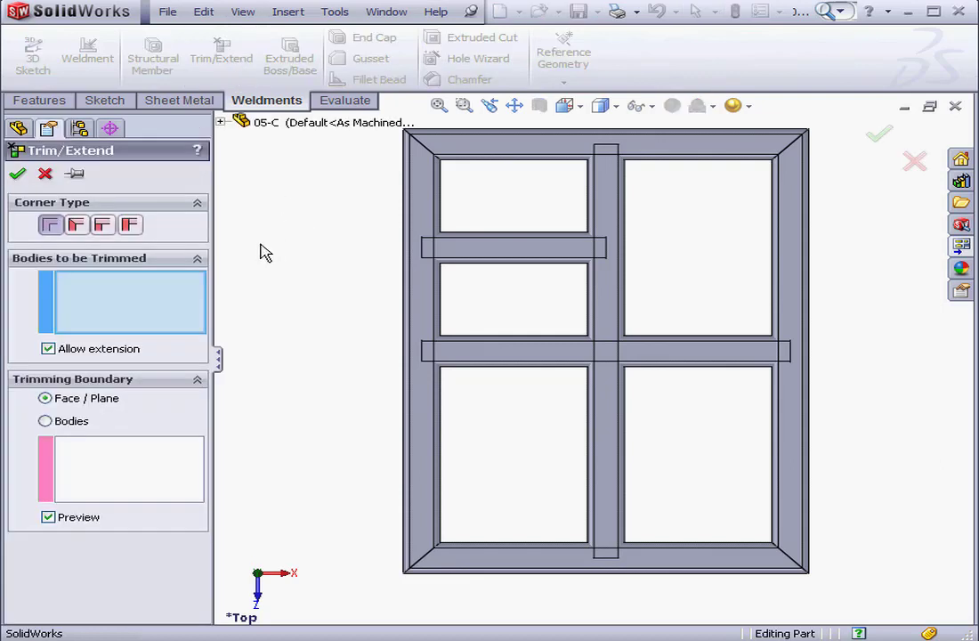
left_click(513, 248)
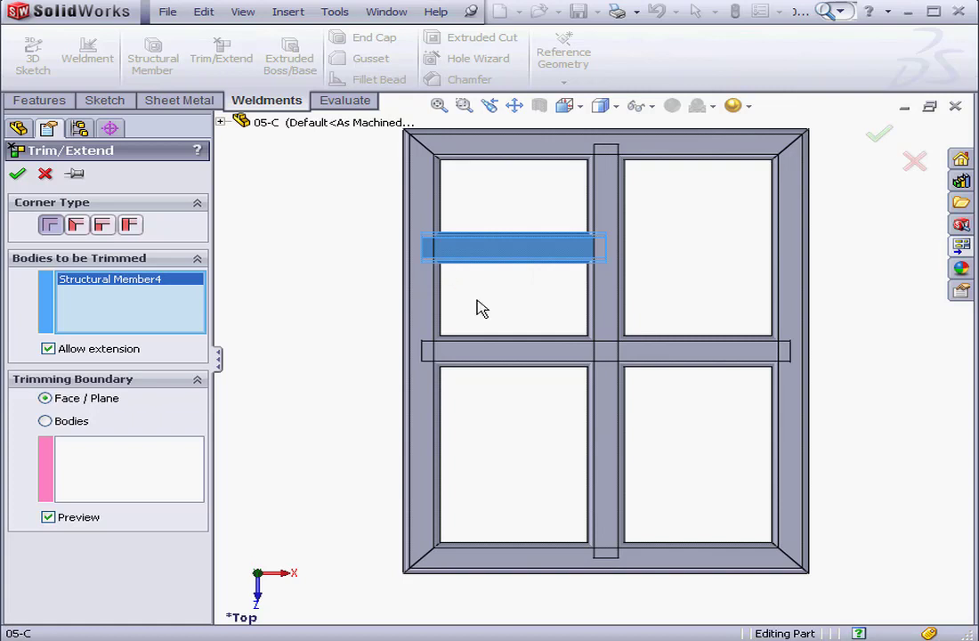
left_click(45, 420)
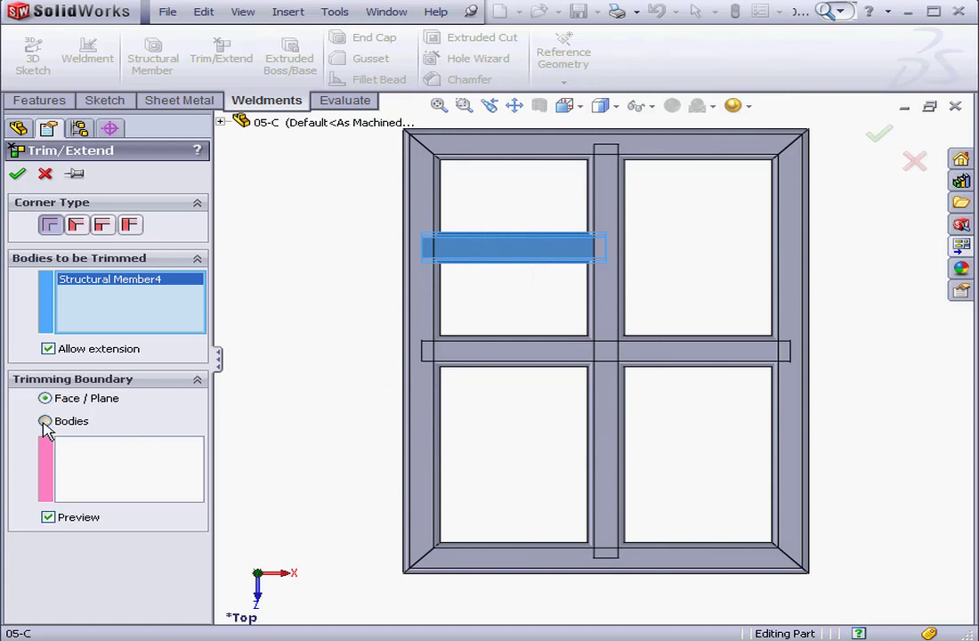
left_click(47, 420)
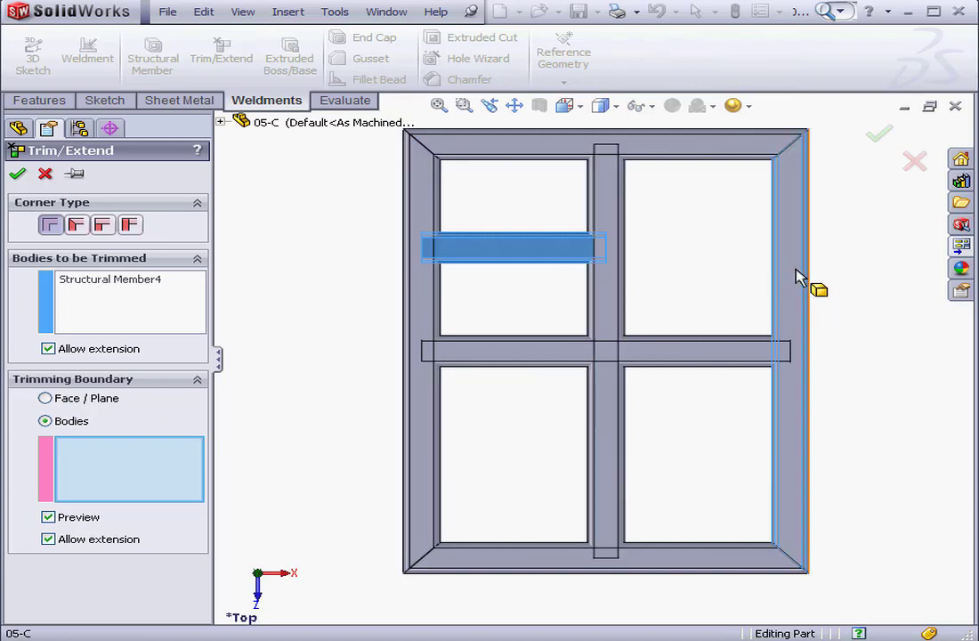
left_click(787, 352)
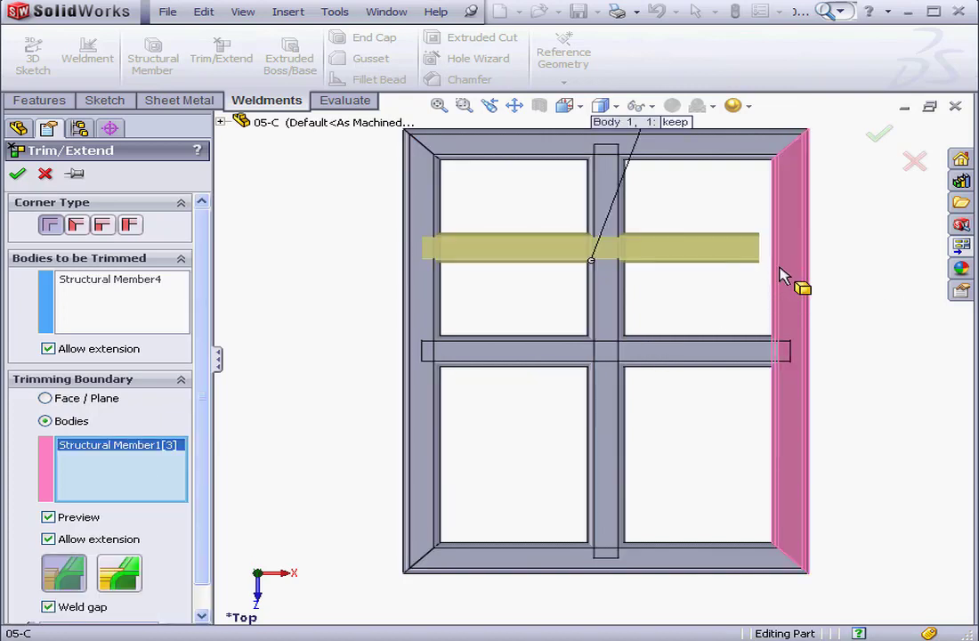
- Review the Allow extension and 10 mm weld gap options for the crossbar extension
left_click(48, 347)
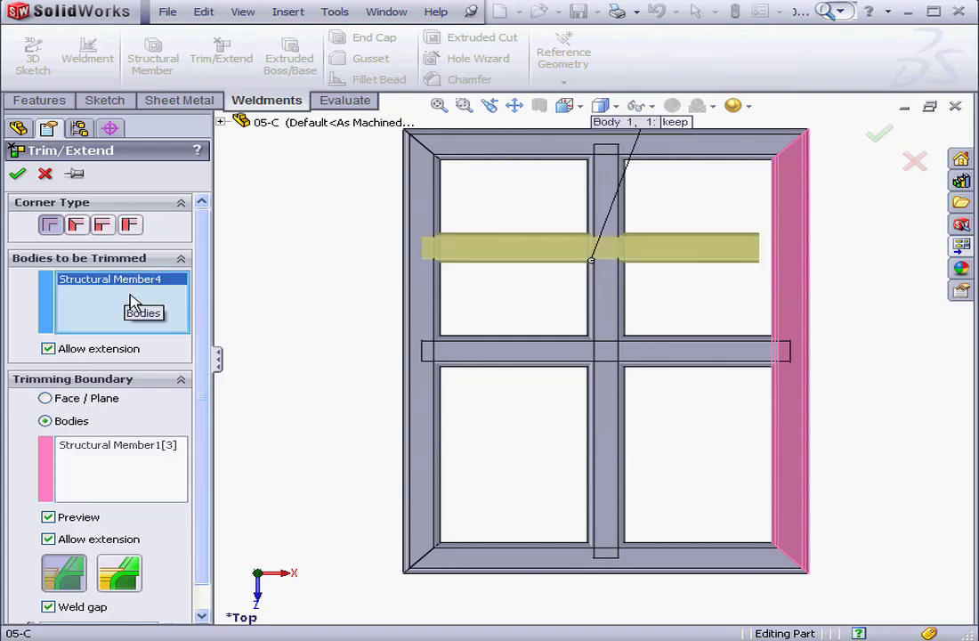
mouse_move(200, 318)
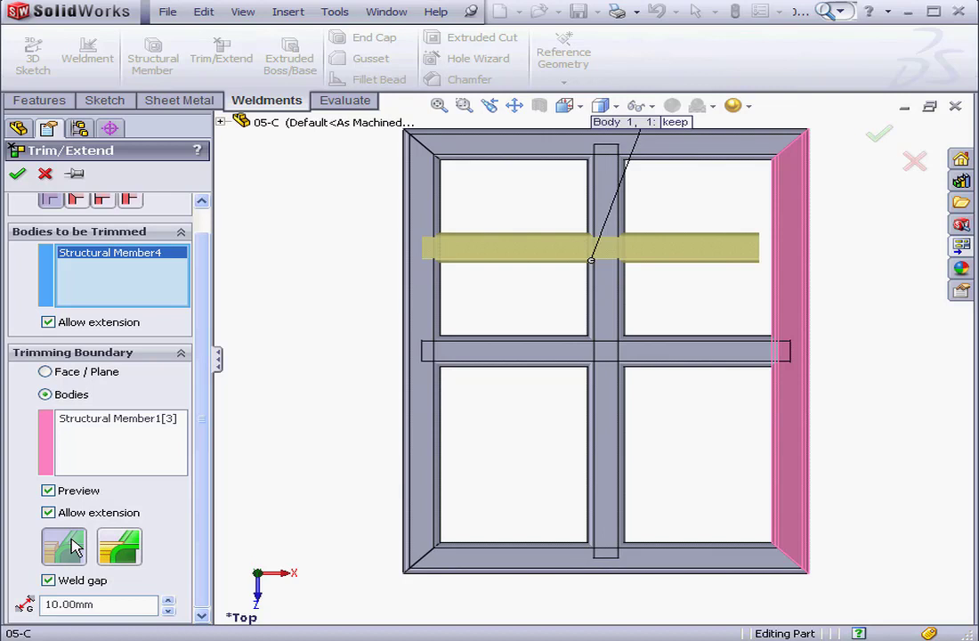
mouse_move(65, 545)
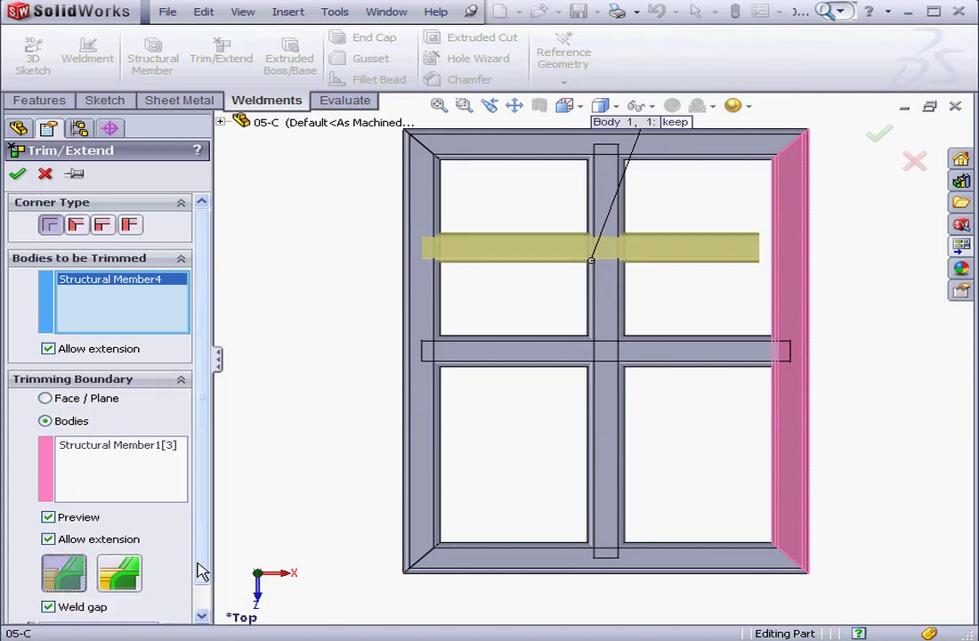
scroll("down", 3)
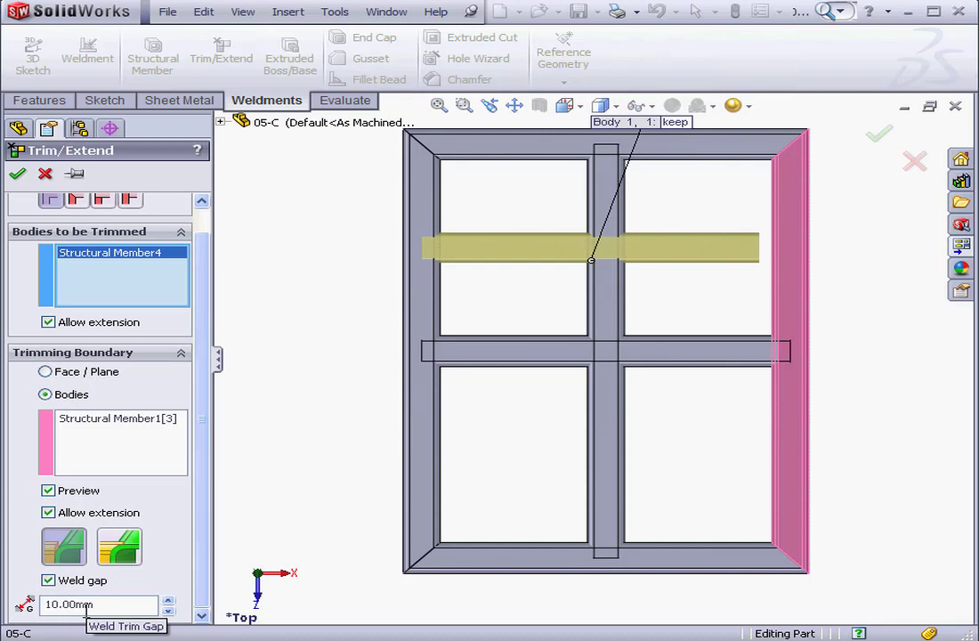
mouse_move(139, 342)
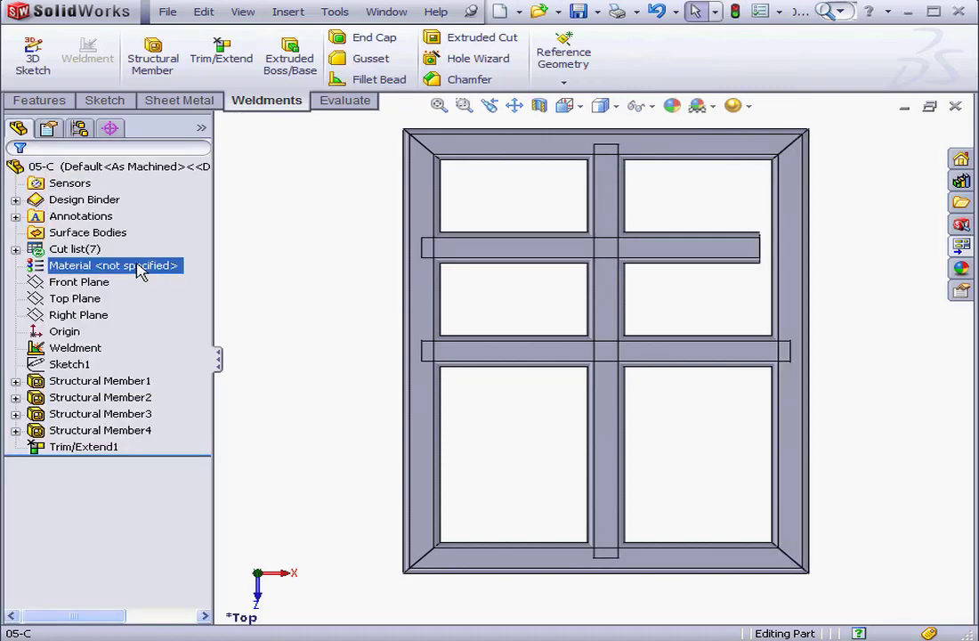
- Trim the long upper crossbar against the centre upright, keeping both pieces with a 3 mm weld gap
left_click(221, 57)
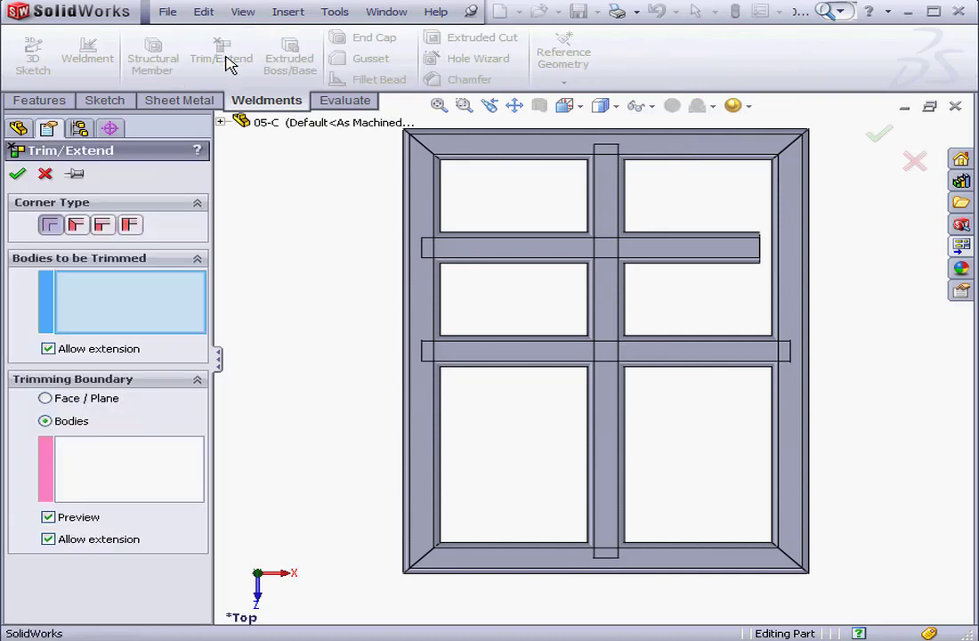
mouse_move(259, 249)
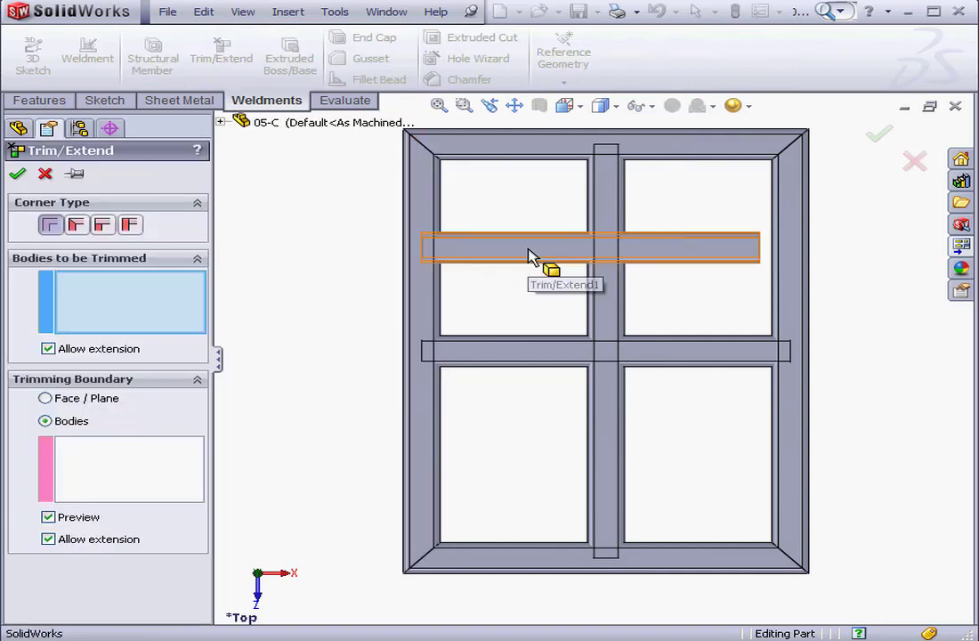
left_click(591, 247)
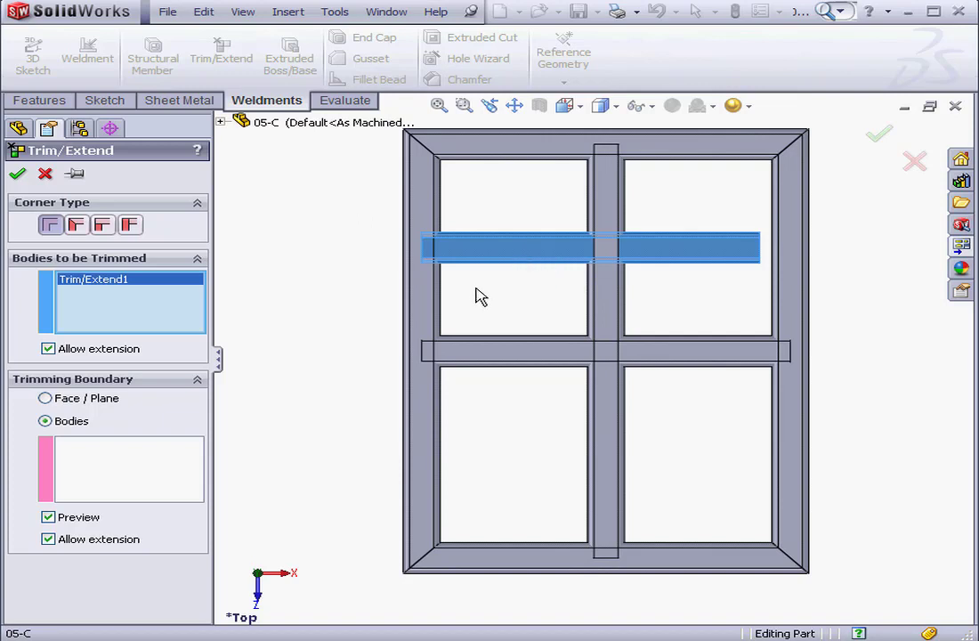
mouse_move(146, 467)
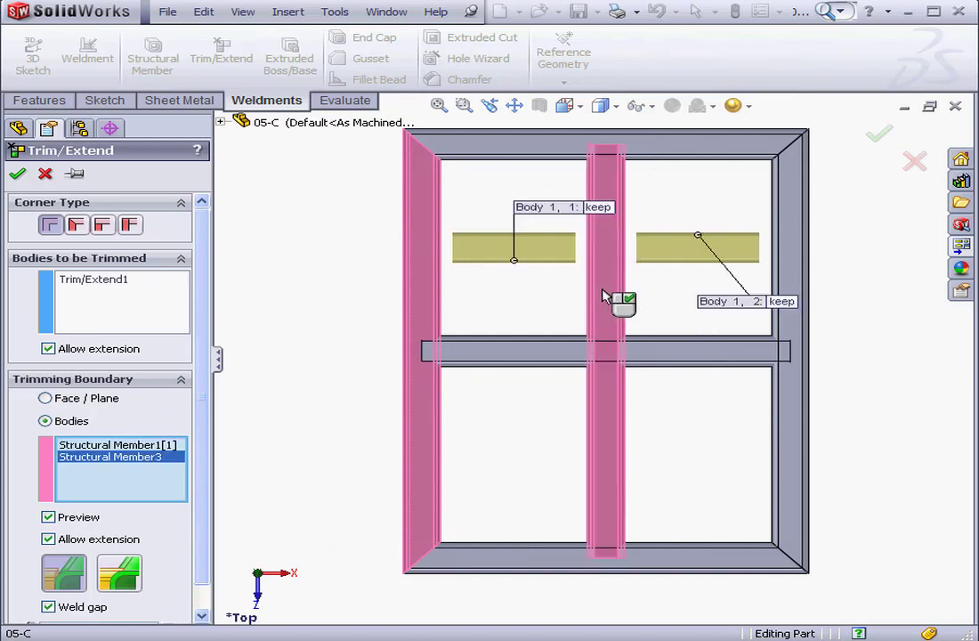
left_click(805, 313)
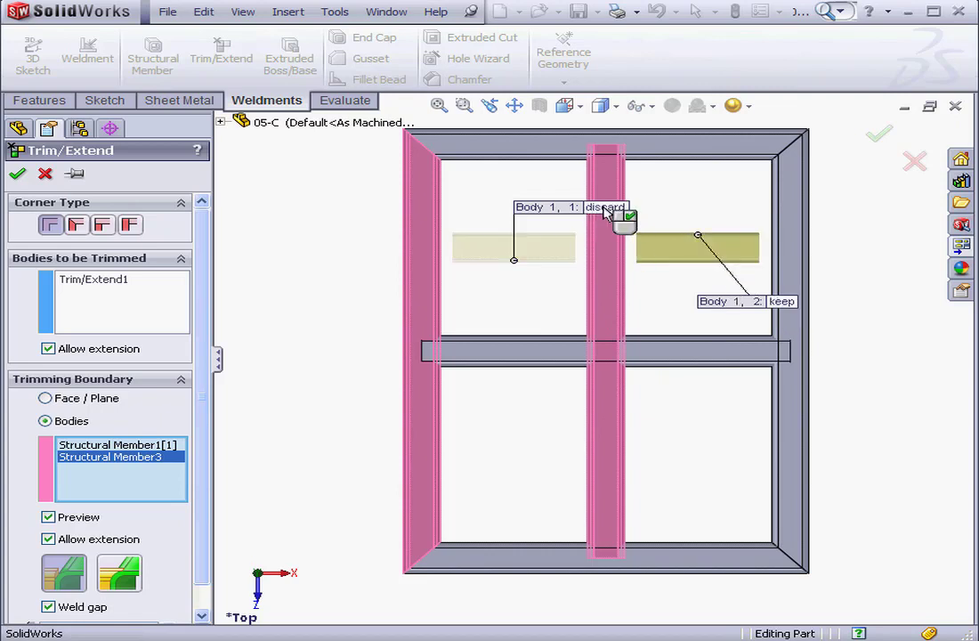
left_click(627, 217)
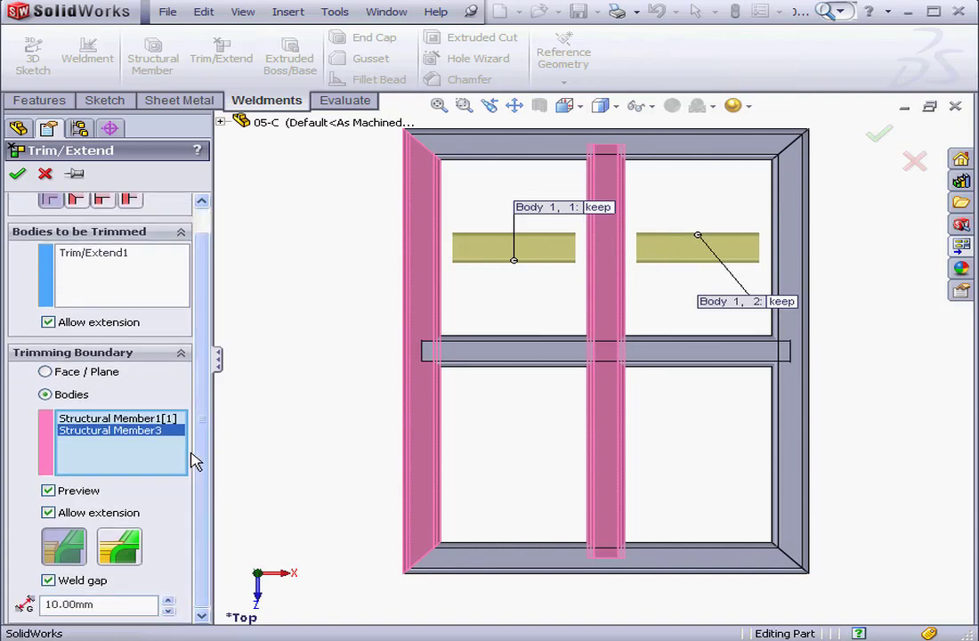
mouse_move(64, 547)
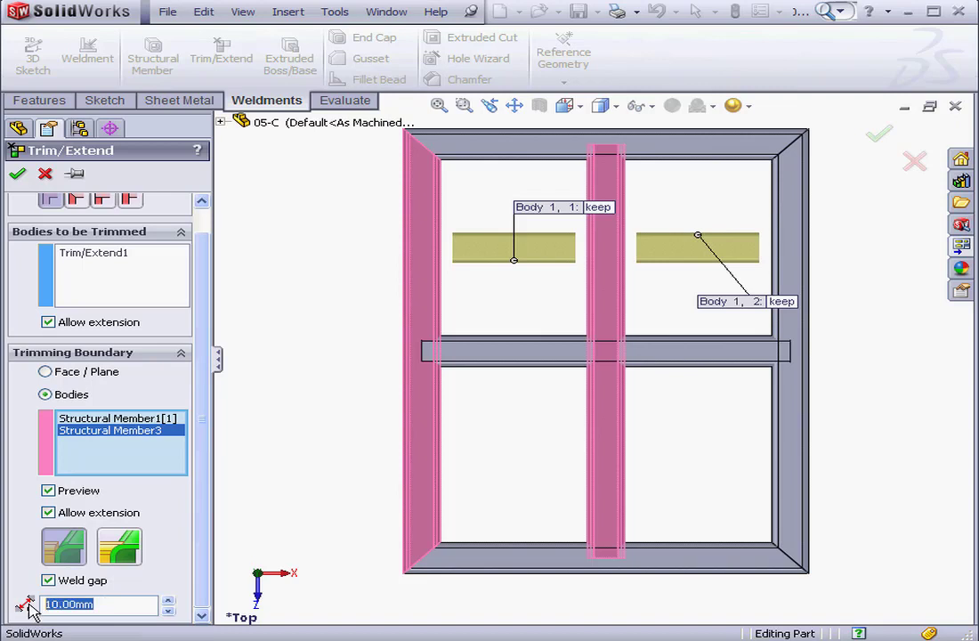
type("3")
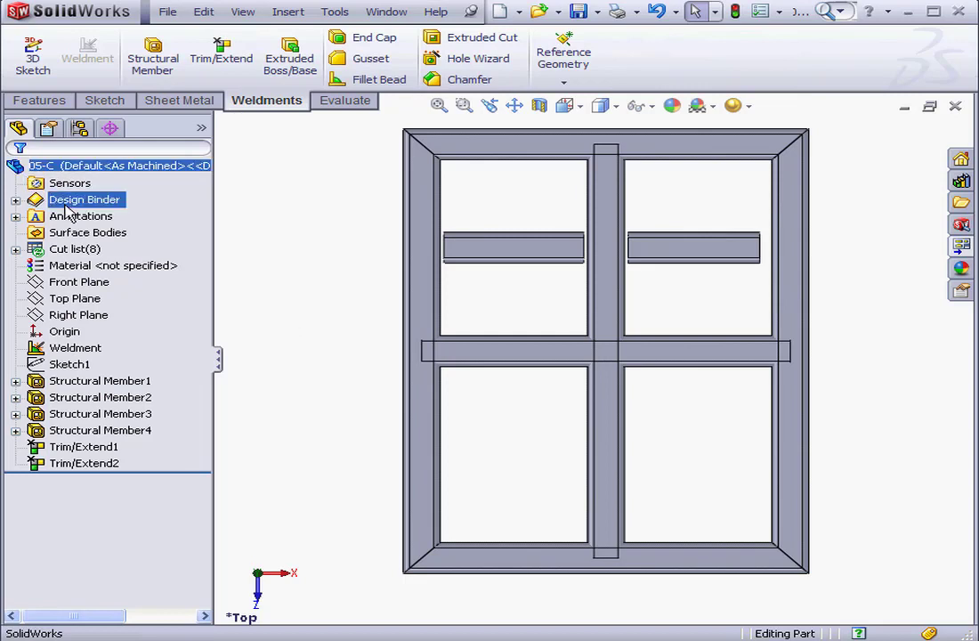
- Start a new Trim/Extend with the lower crossbar as the body to trim
left_click(221, 53)
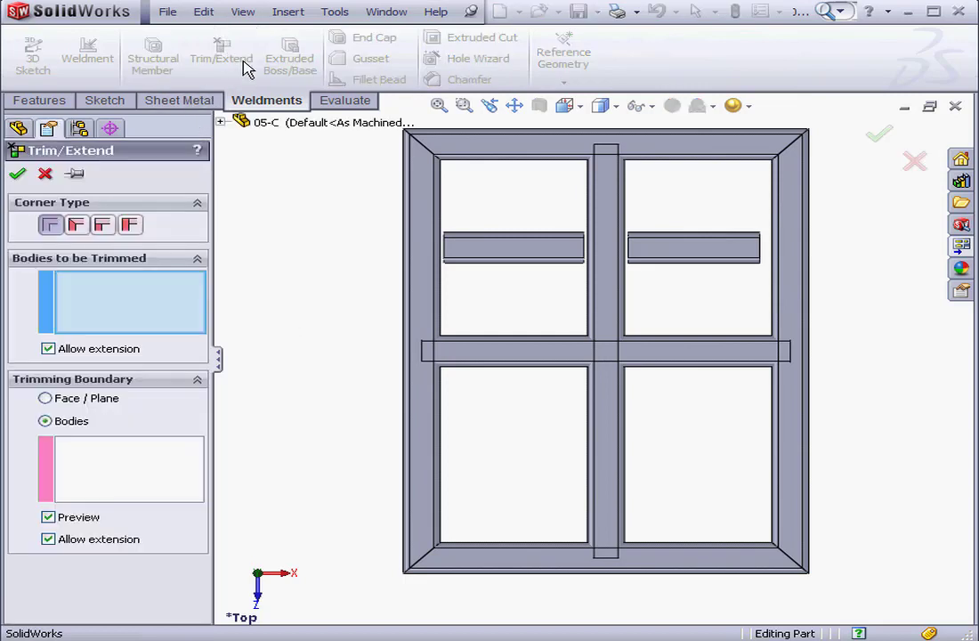
mouse_move(283, 328)
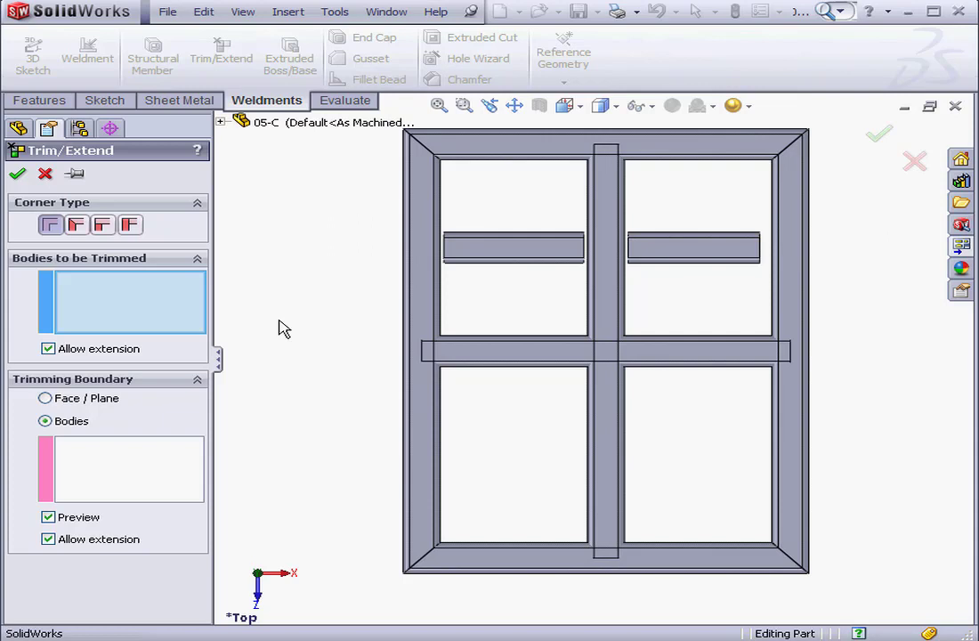
left_click(552, 349)
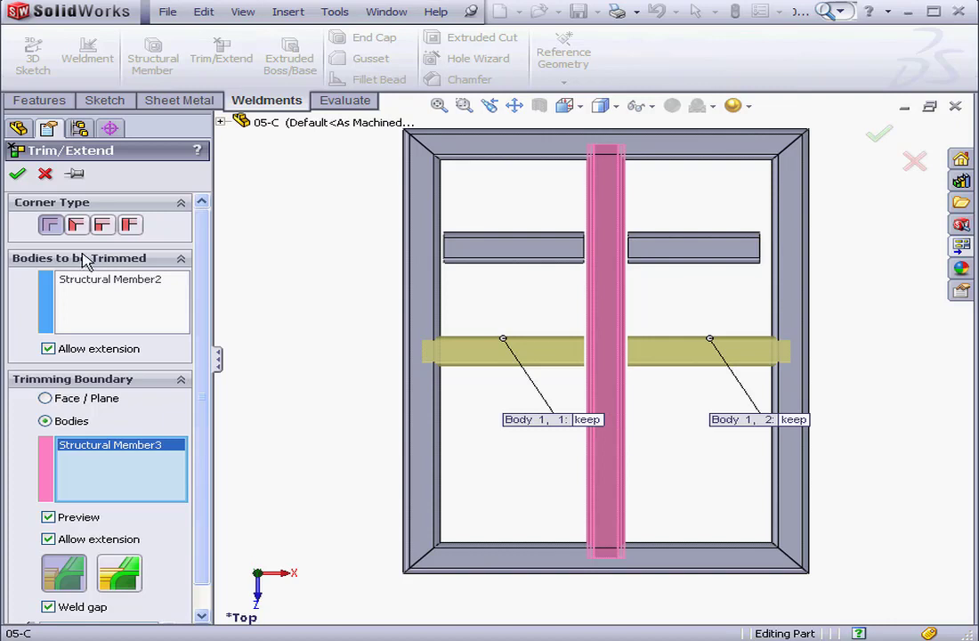
mouse_move(169, 274)
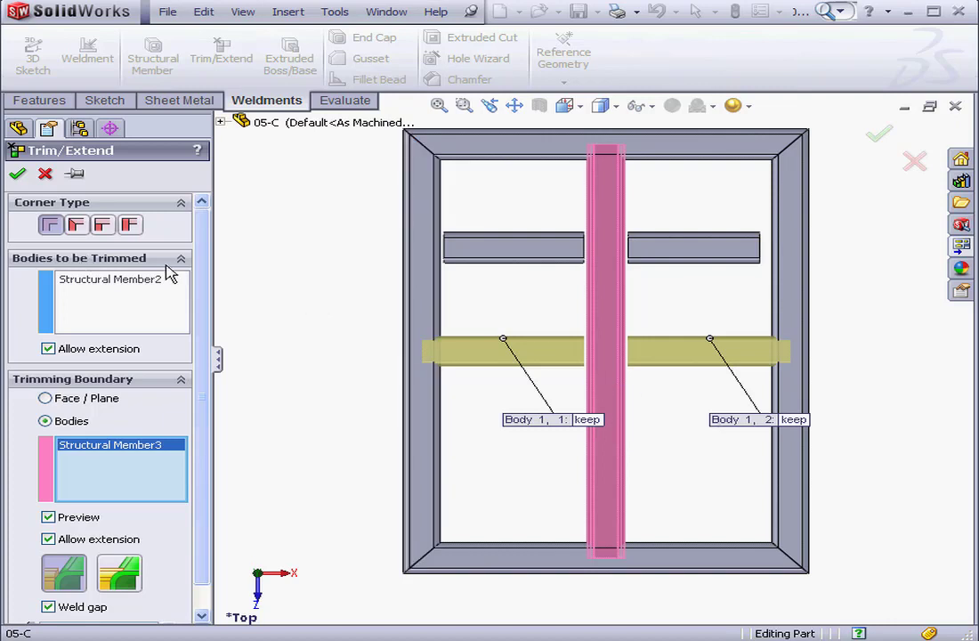
mouse_move(50, 224)
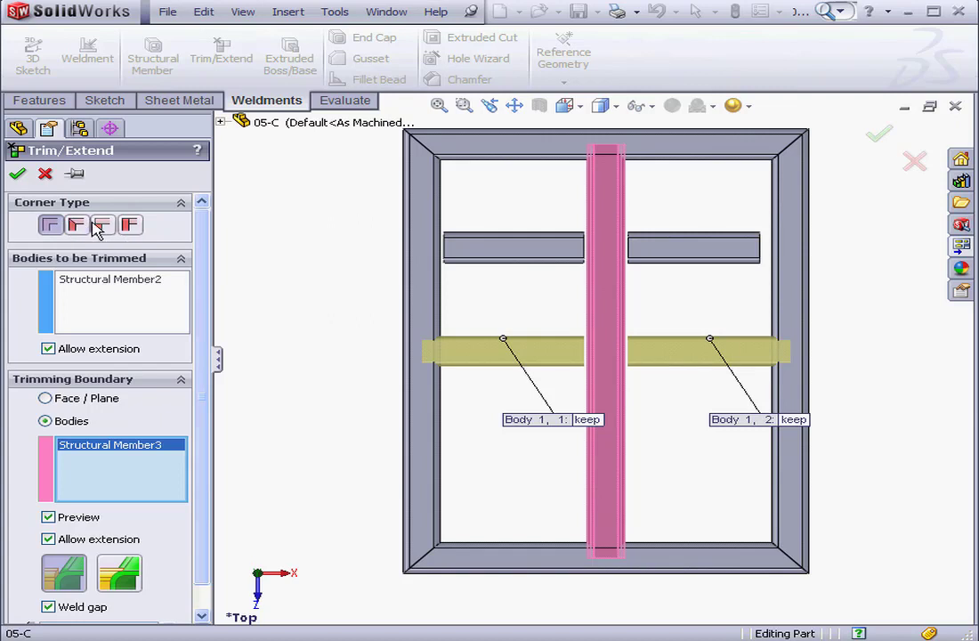
mouse_move(130, 225)
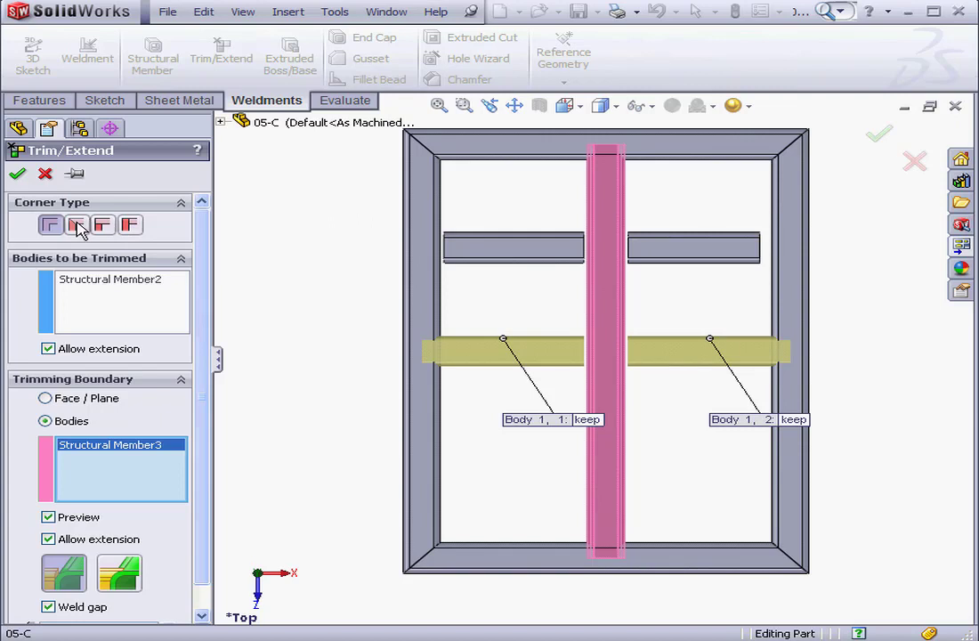
- Cycle the Corner Type options and settle on an end-trim corner joint with a 3 mm gap
left_click(76, 224)
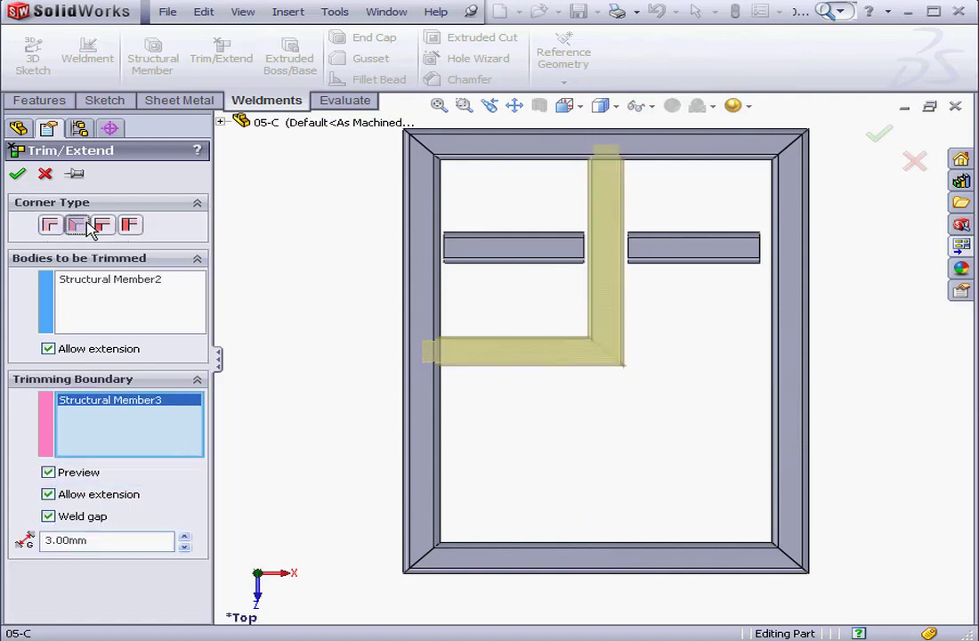
left_click(102, 224)
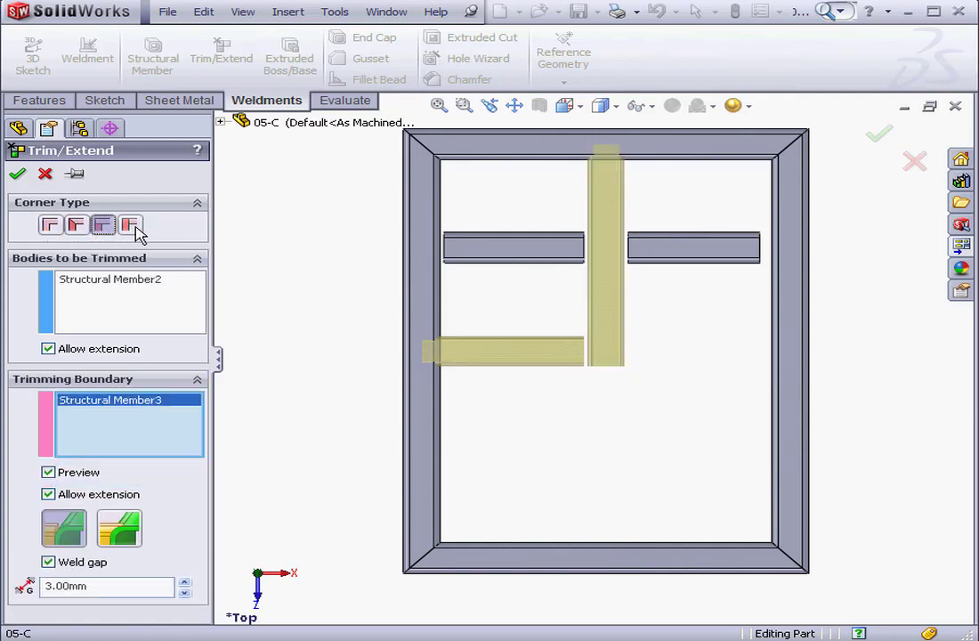
left_click(130, 225)
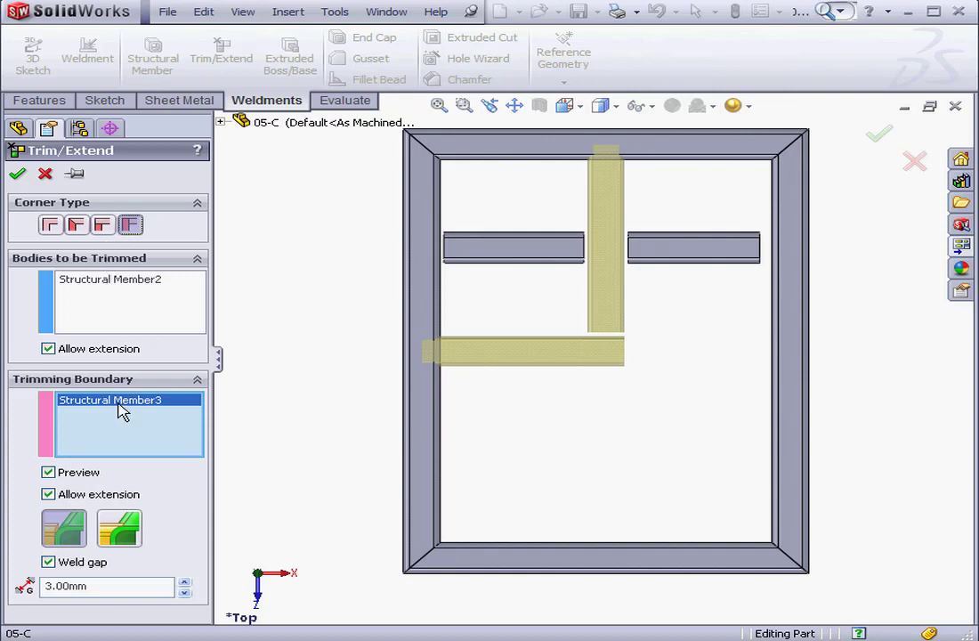
mouse_move(63, 530)
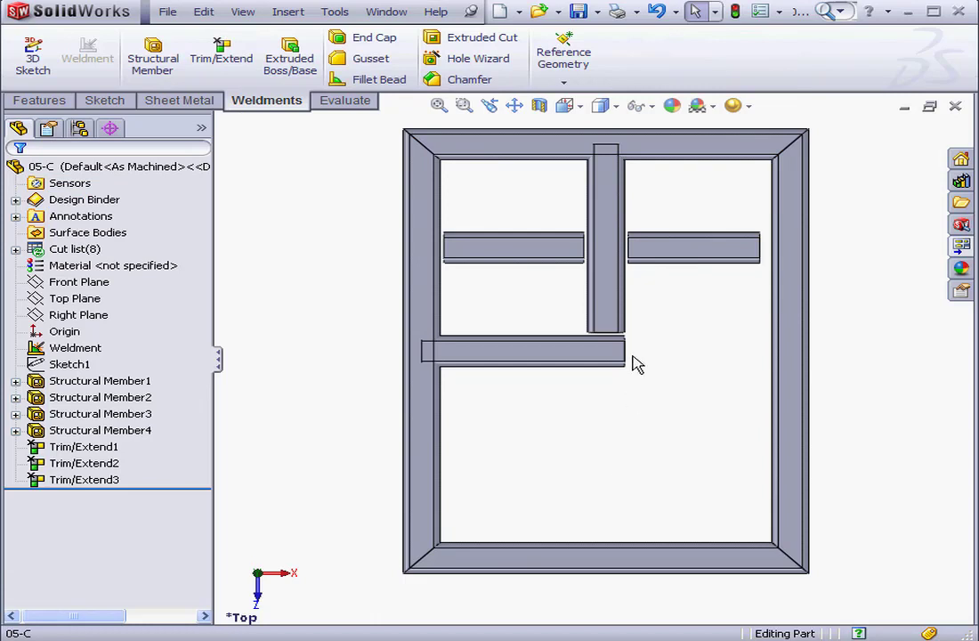
mouse_move(289, 443)
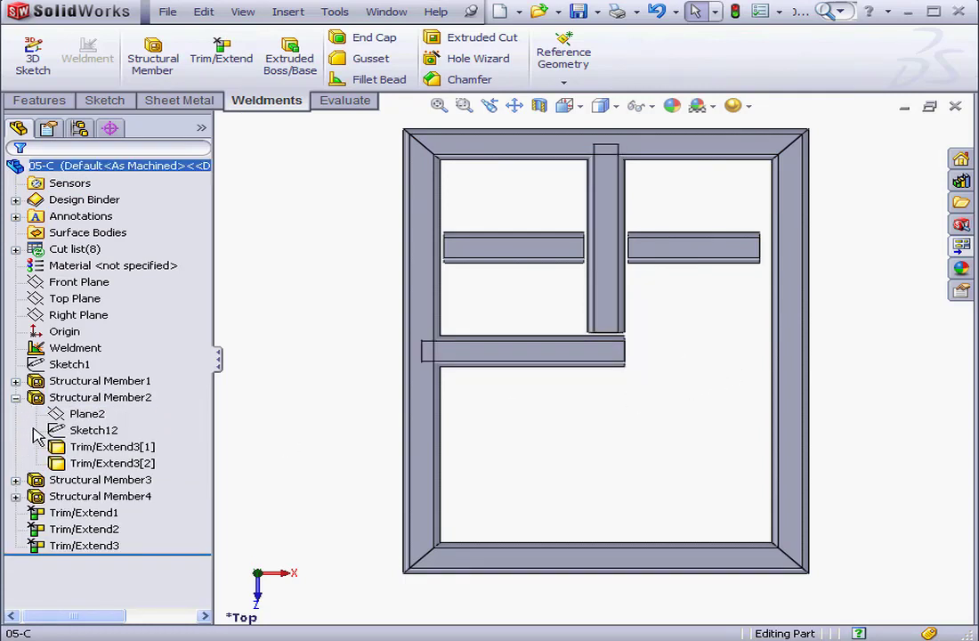
- Expand Structural Member2 and 3 in the tree and bring up the context menu on Trim/Extend3 to suppress it
left_click(93, 429)
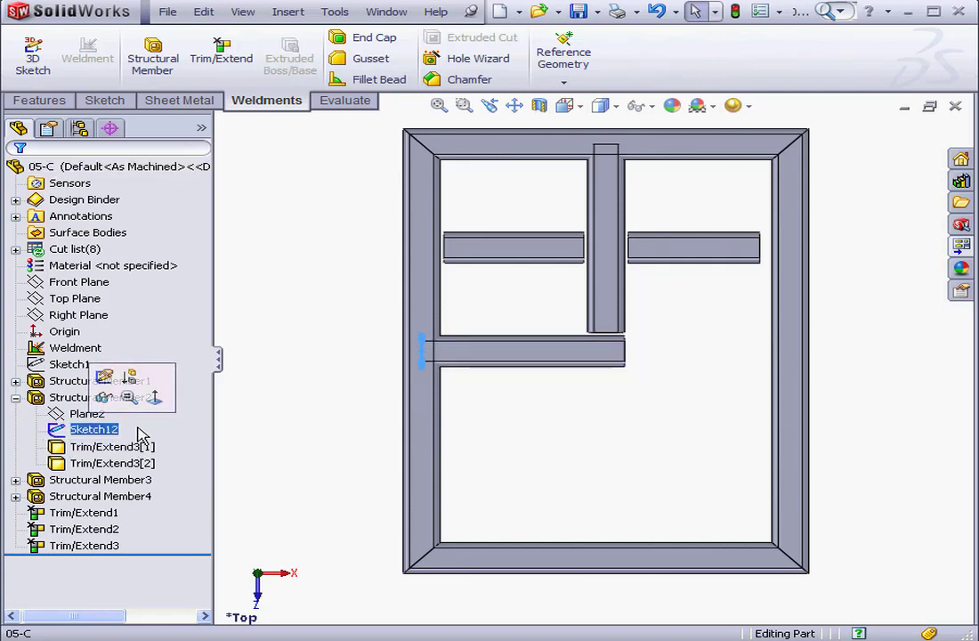
mouse_move(424, 365)
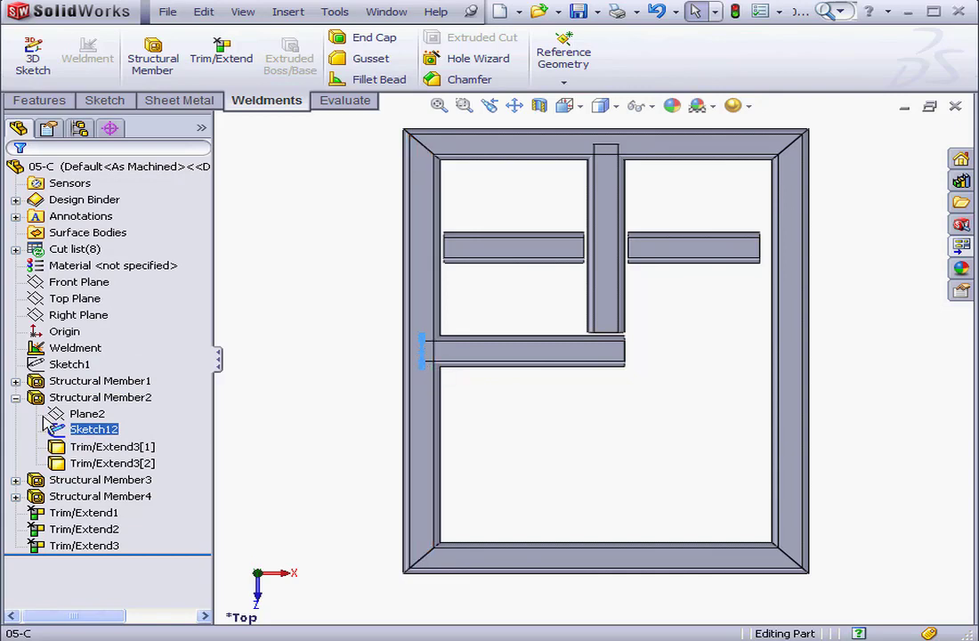
left_click(14, 397)
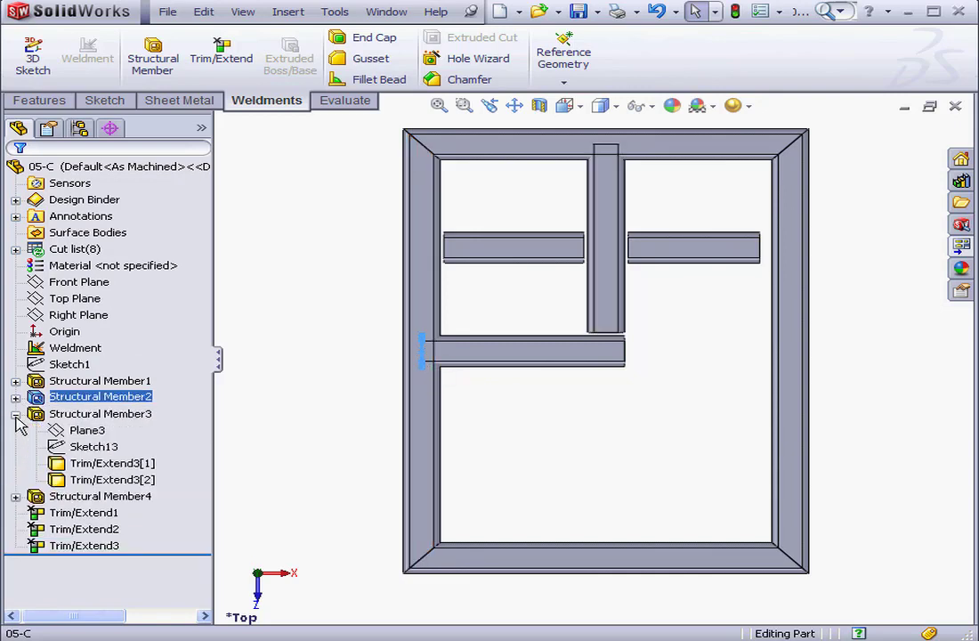
left_click(93, 445)
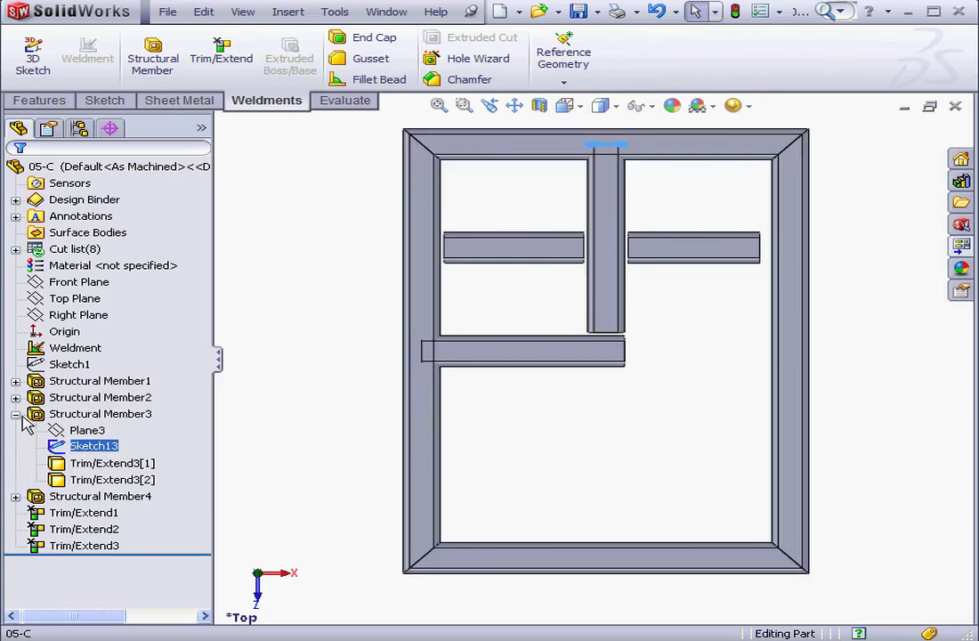
left_click(100, 413)
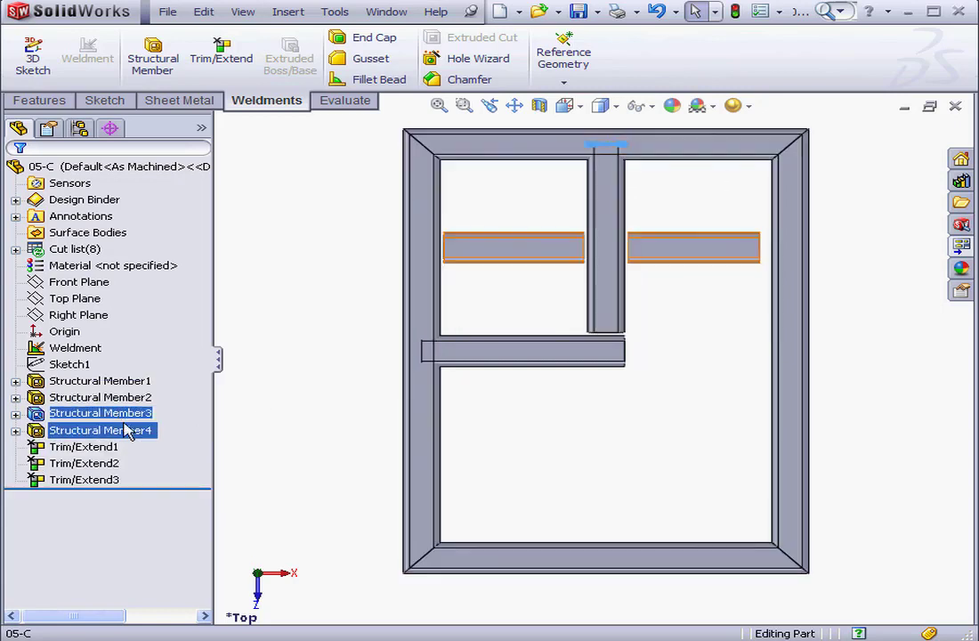
left_click(85, 479)
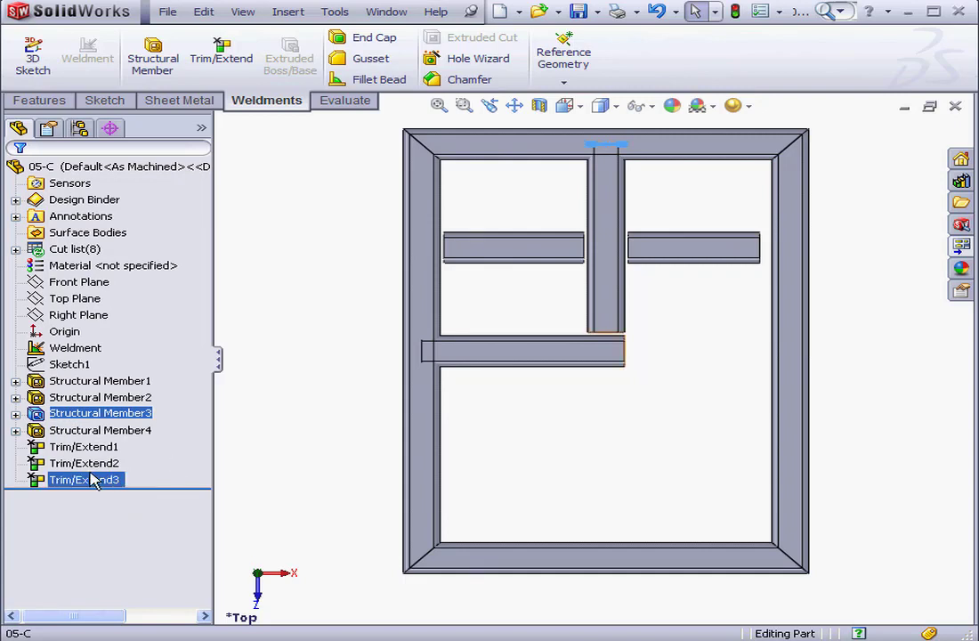
right_click(86, 479)
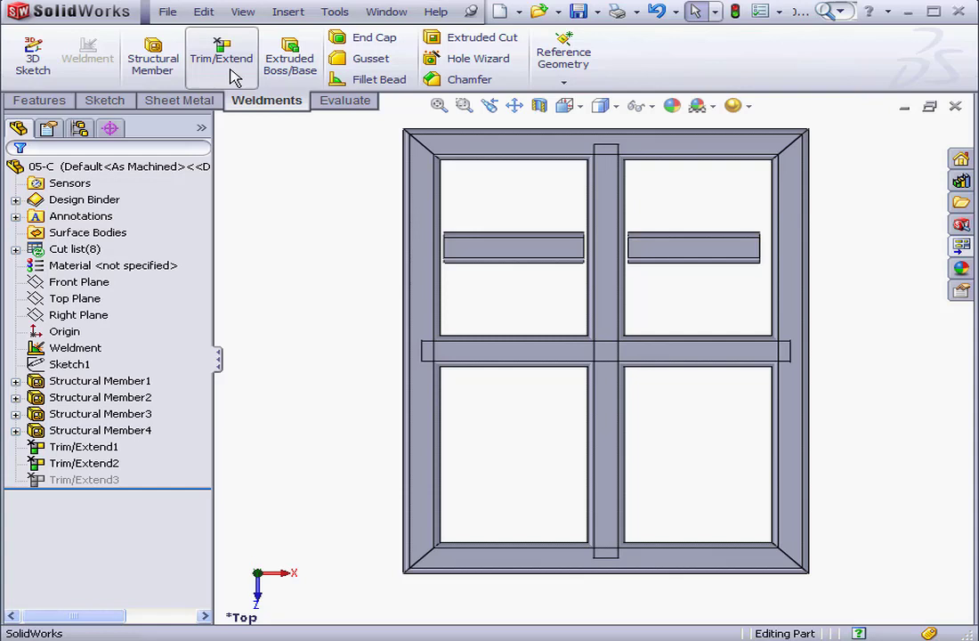
- Trim the lower crossbar against Face/Plane boundaries with a 3 mm weld gap, discarding the Body 1, 2 piece
left_click(221, 57)
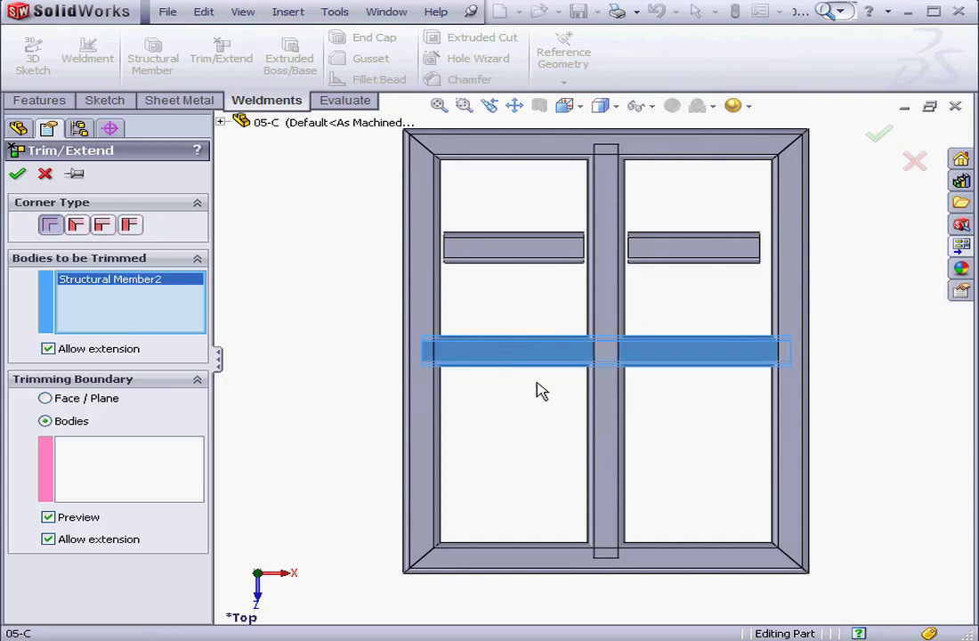
left_click(46, 399)
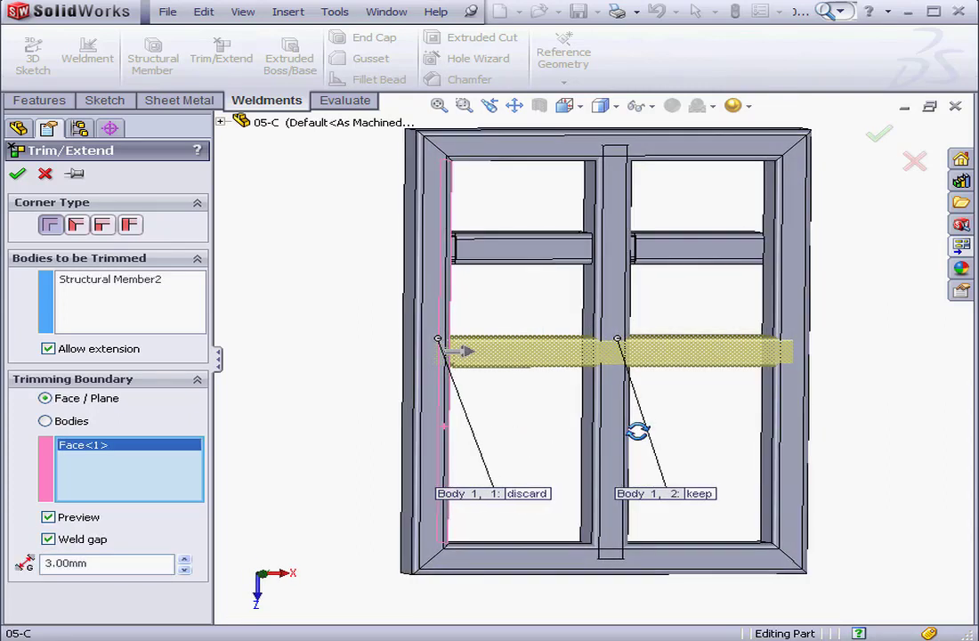
left_click(765, 356)
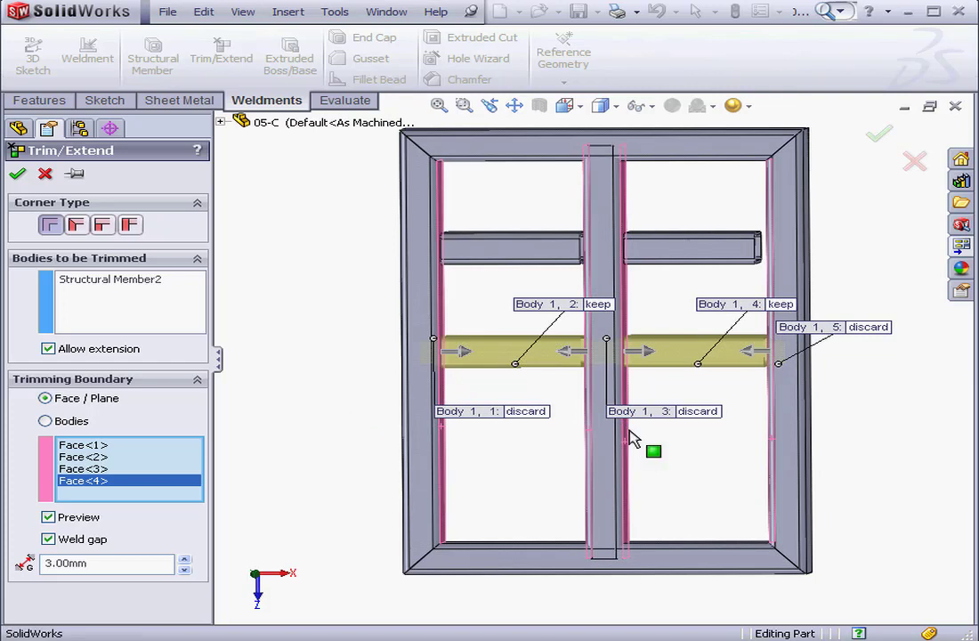
left_click(48, 537)
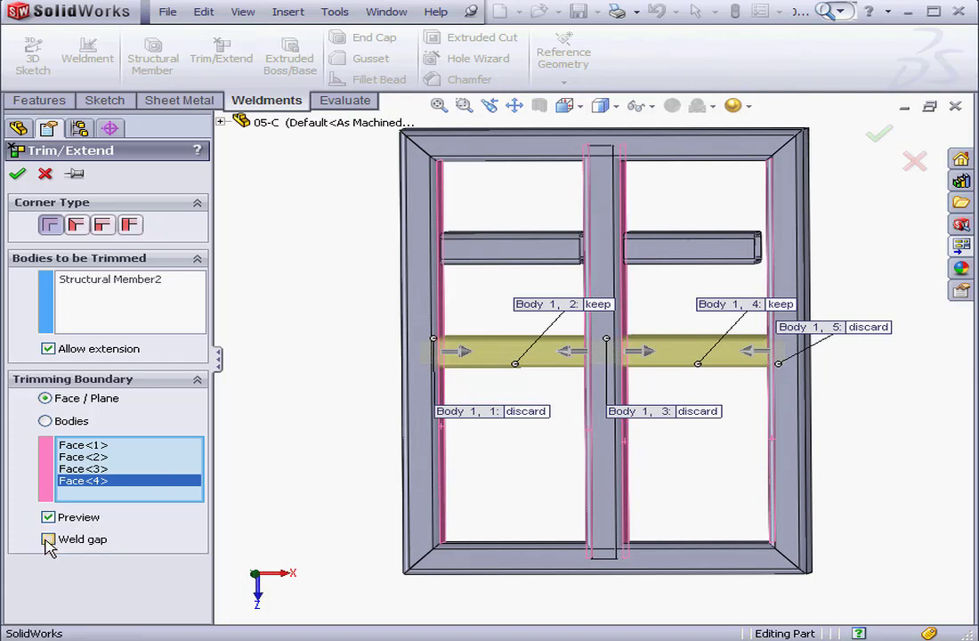
left_click(48, 537)
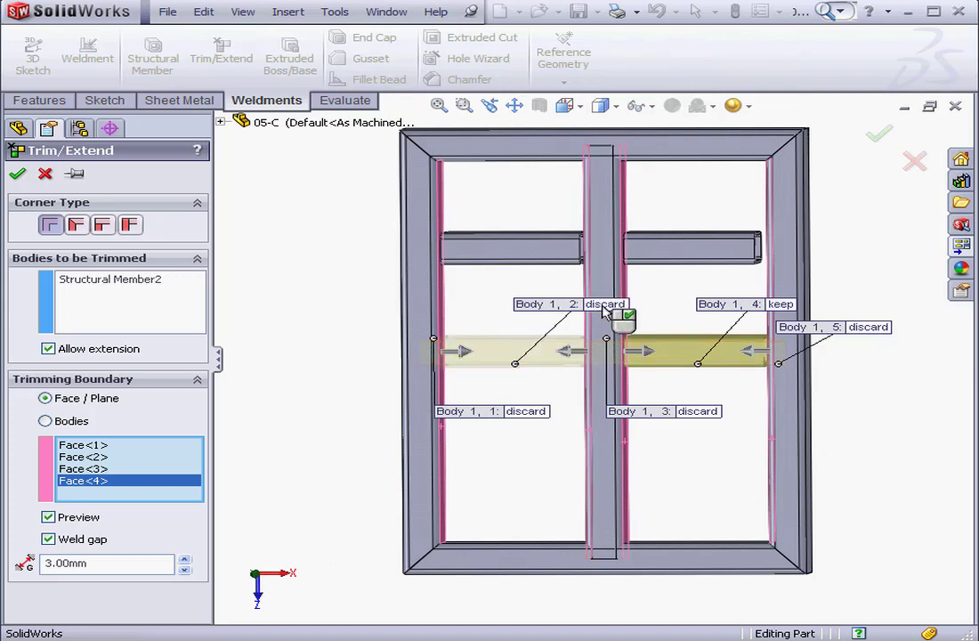
left_click(625, 317)
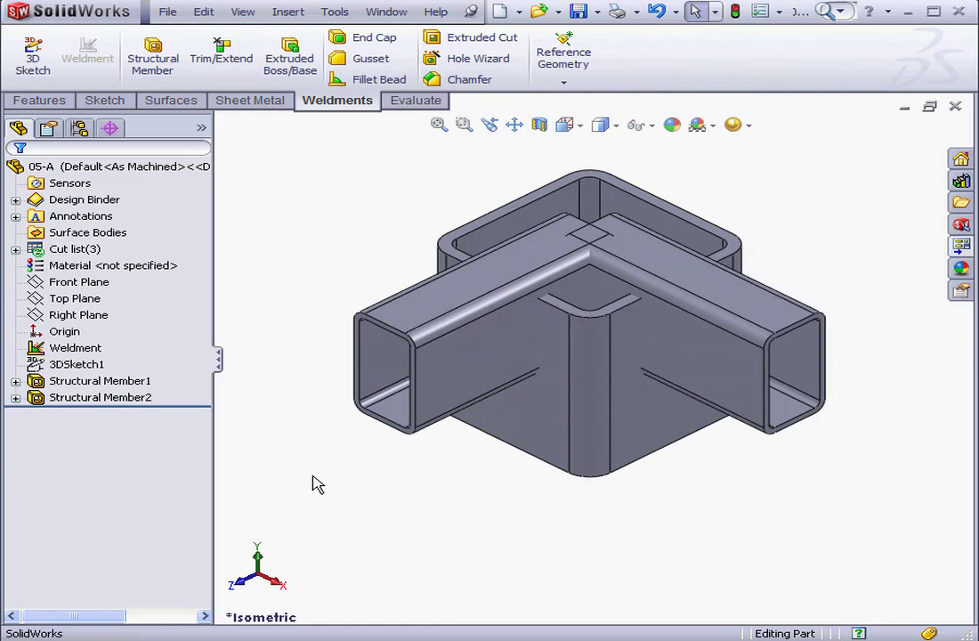
right_click(89, 381)
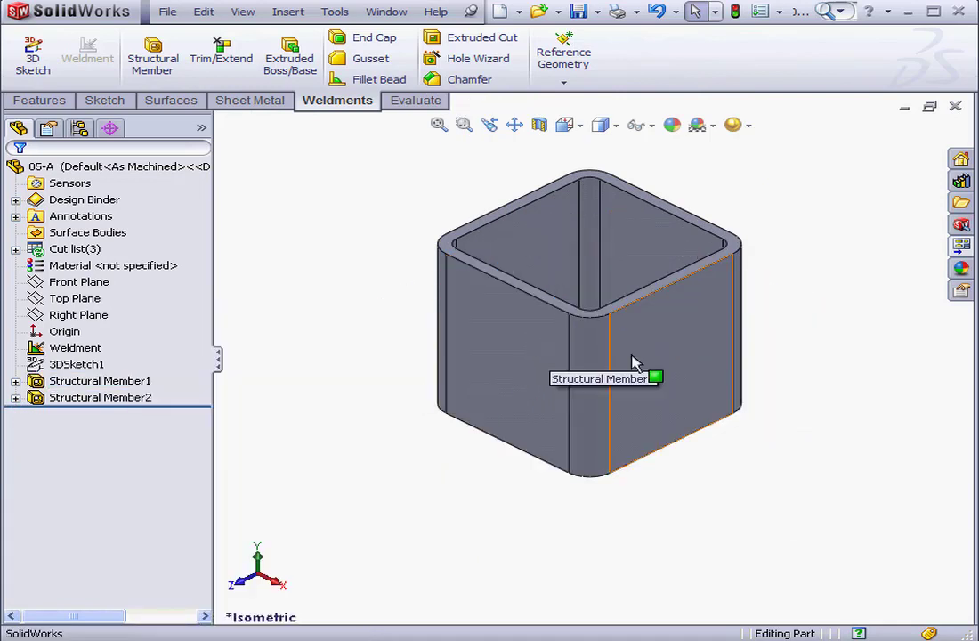
mouse_move(374, 385)
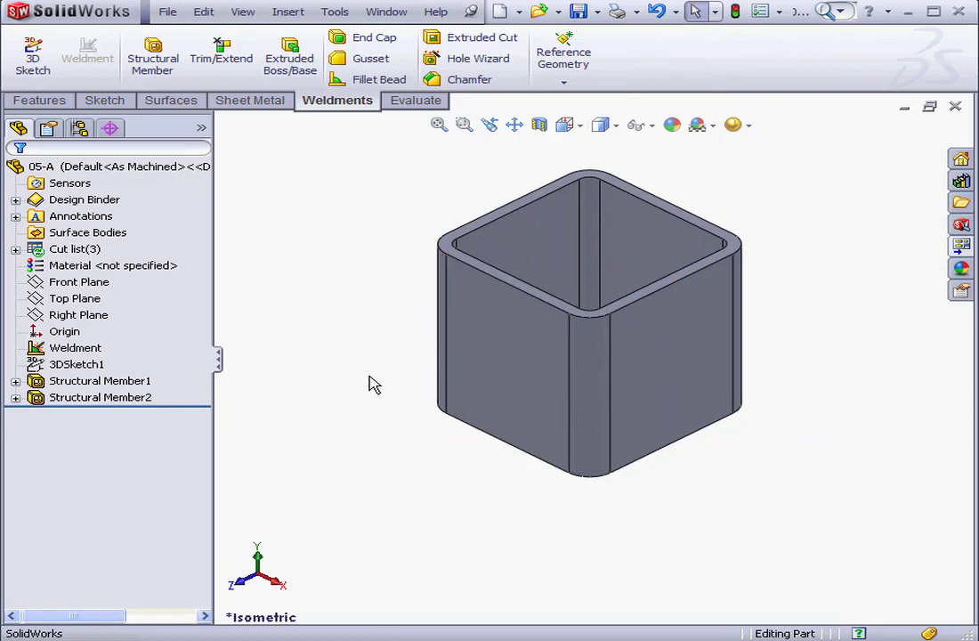
right_click(85, 381)
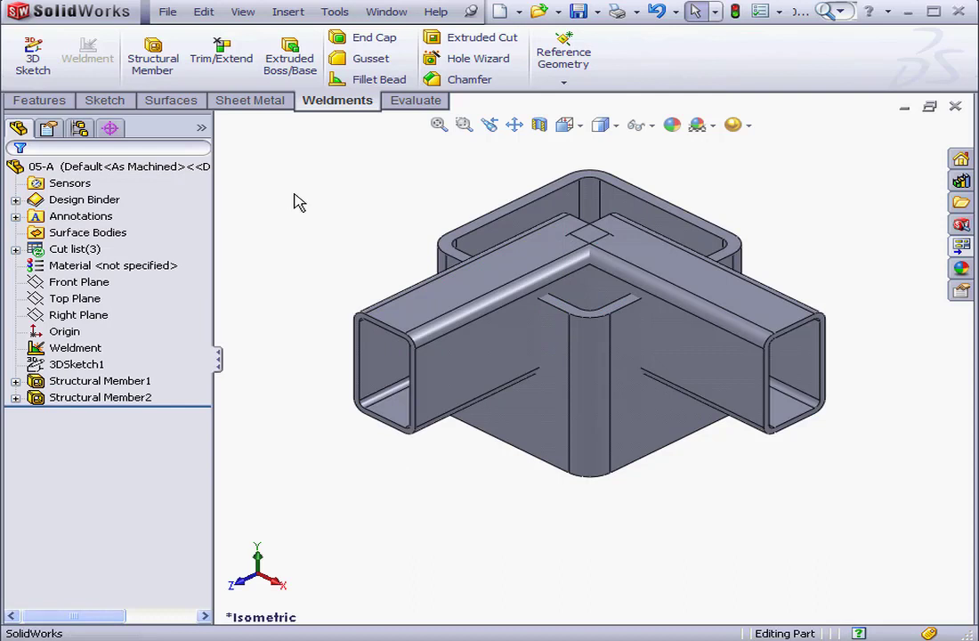
- Trim Structural Member2 against both Structural Member1 bodies, no extension, 3 mm weld gap, and apply
left_click(221, 54)
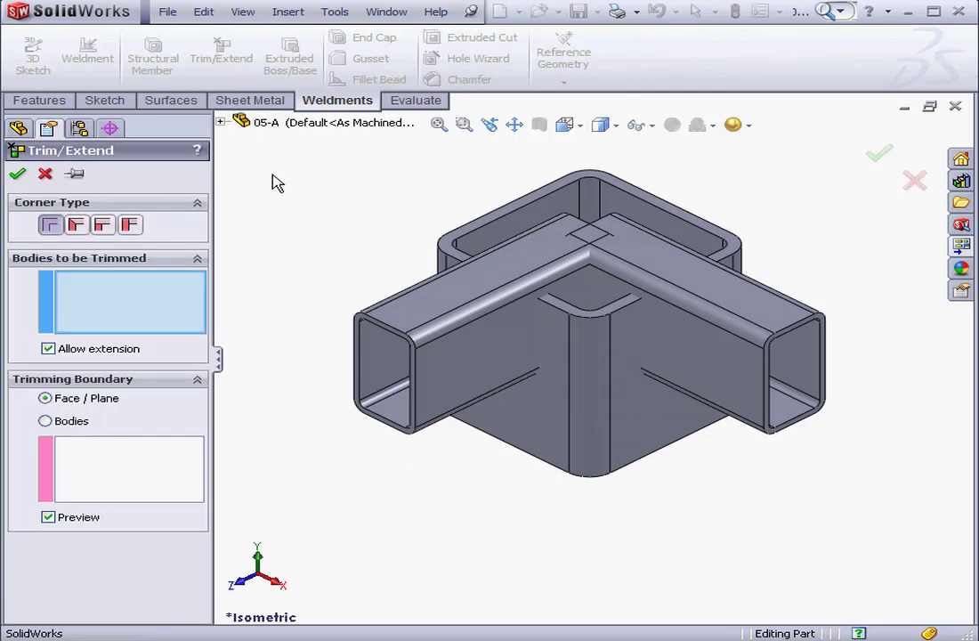
mouse_move(356, 428)
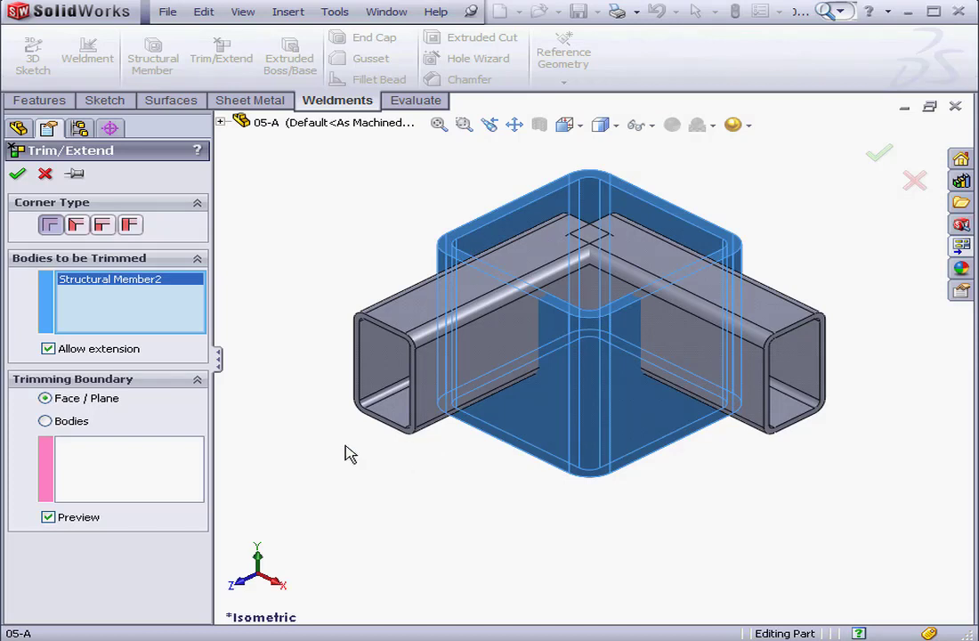
left_click(46, 420)
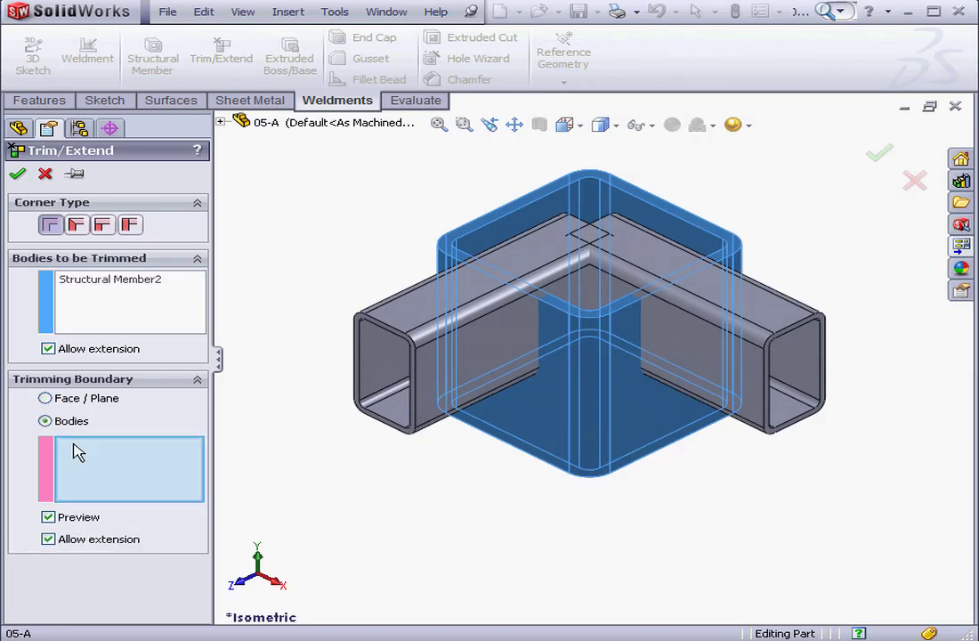
left_click(730, 383)
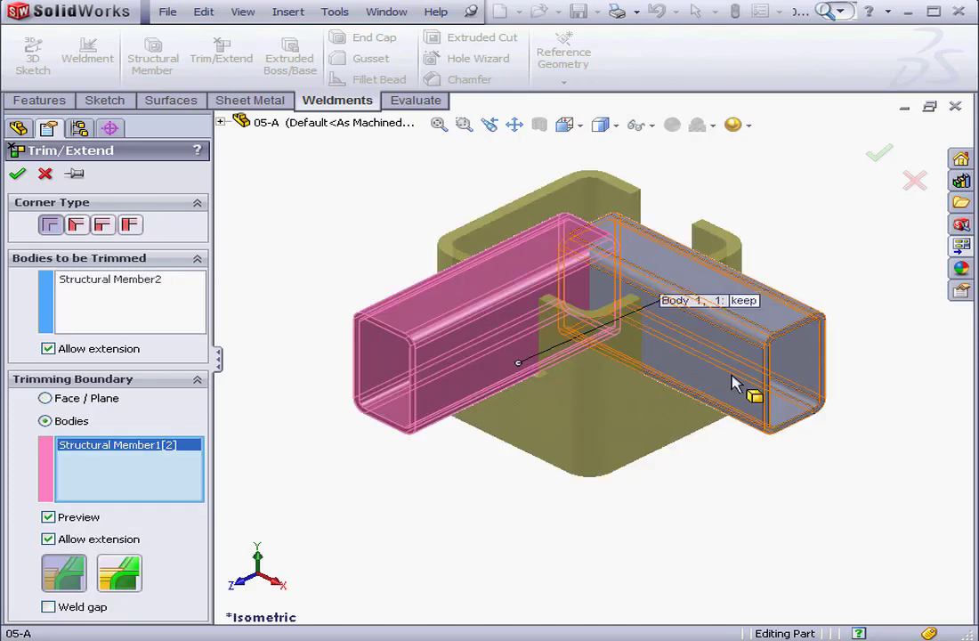
left_click(755, 382)
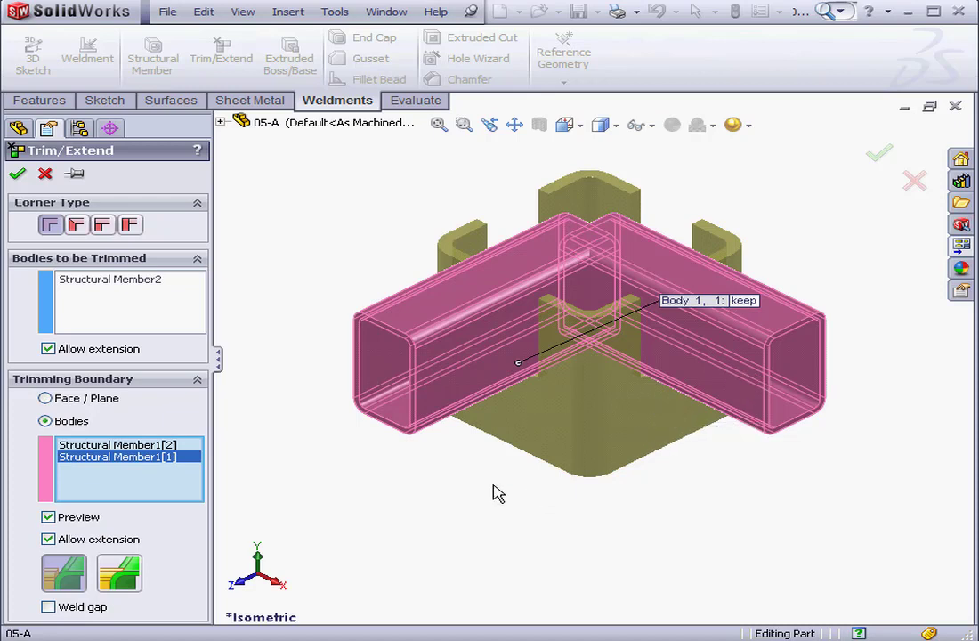
left_click(48, 537)
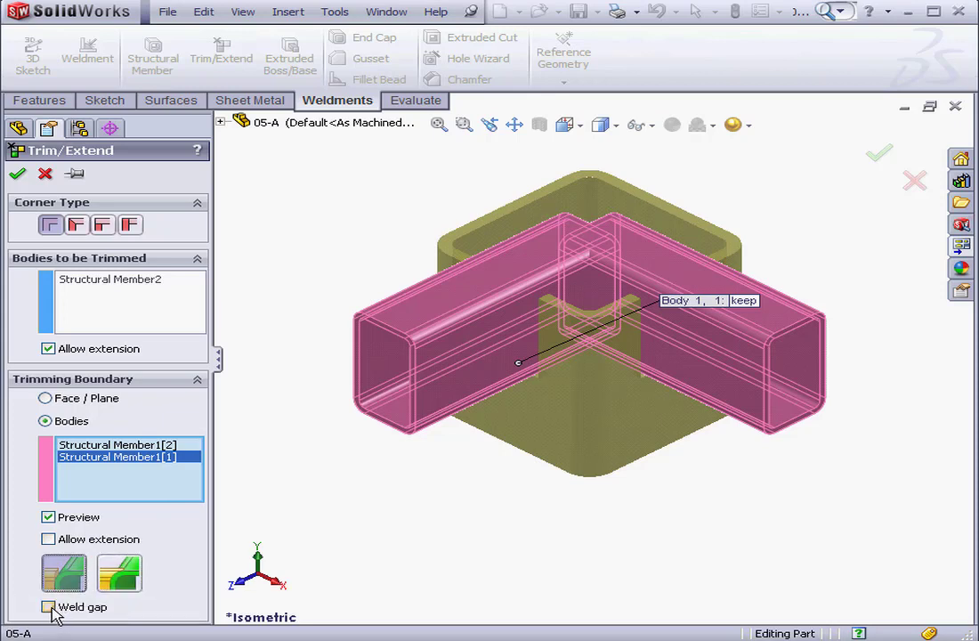
left_click(50, 606)
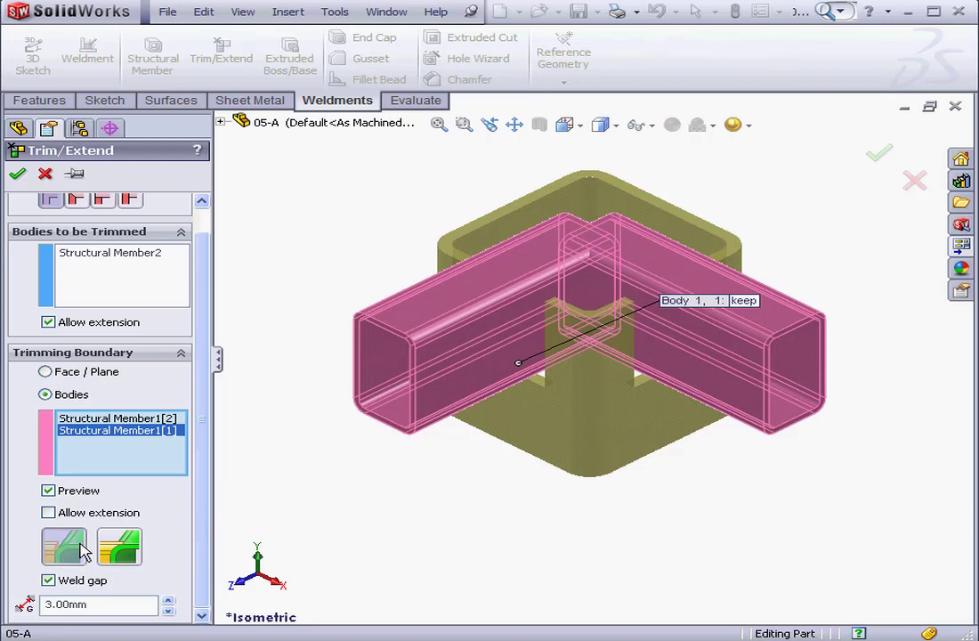
mouse_move(64, 545)
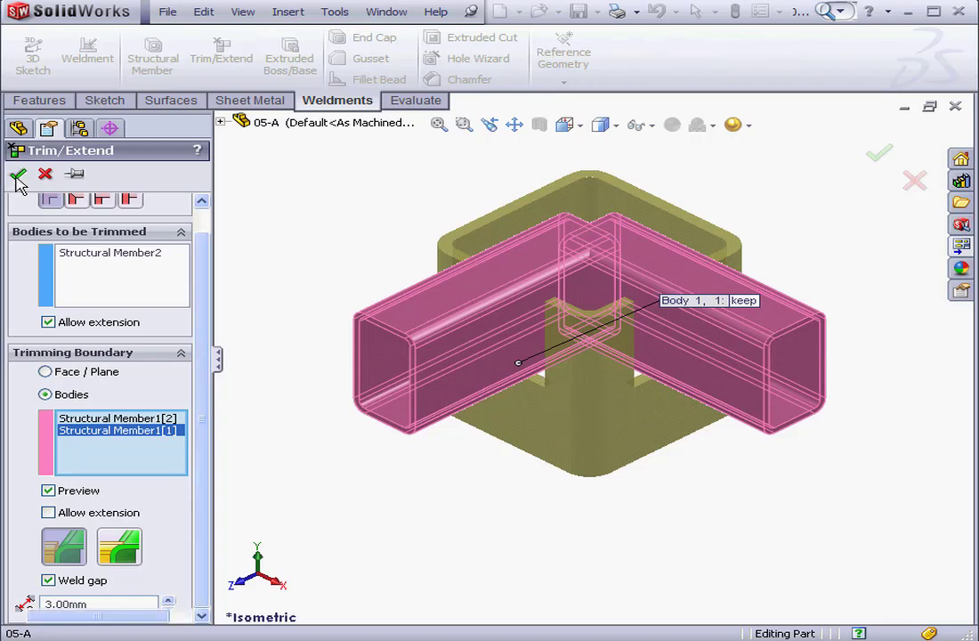
left_click(18, 175)
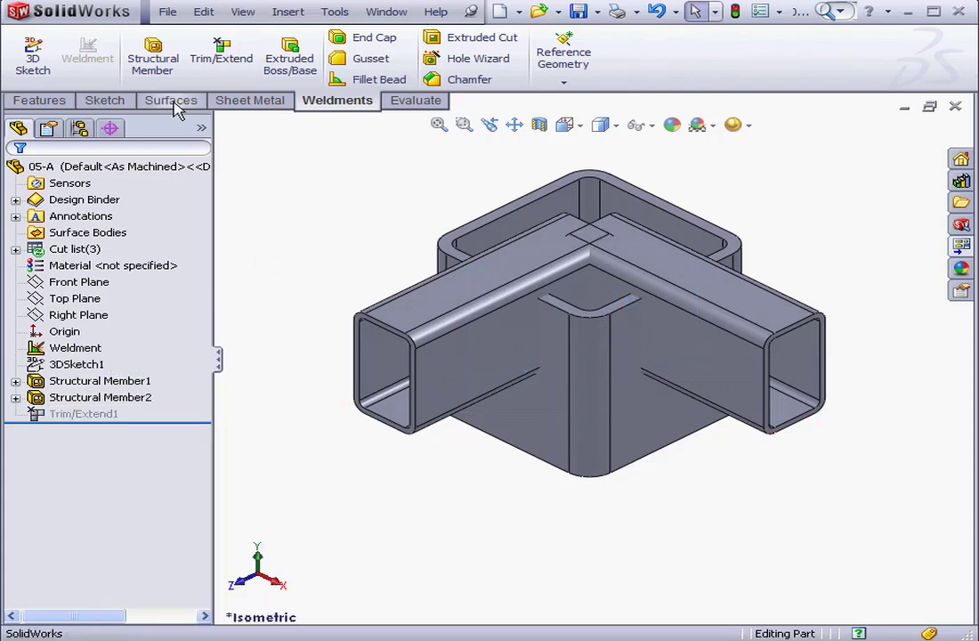
- Create offset surfaces 3 mm from the corner tube faces
left_click(171, 100)
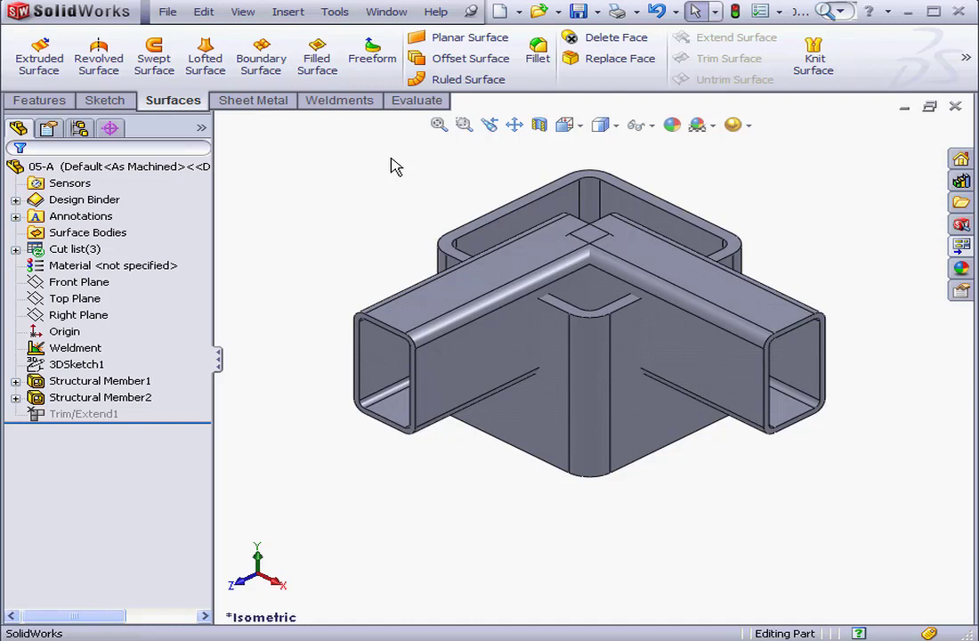
left_click(470, 57)
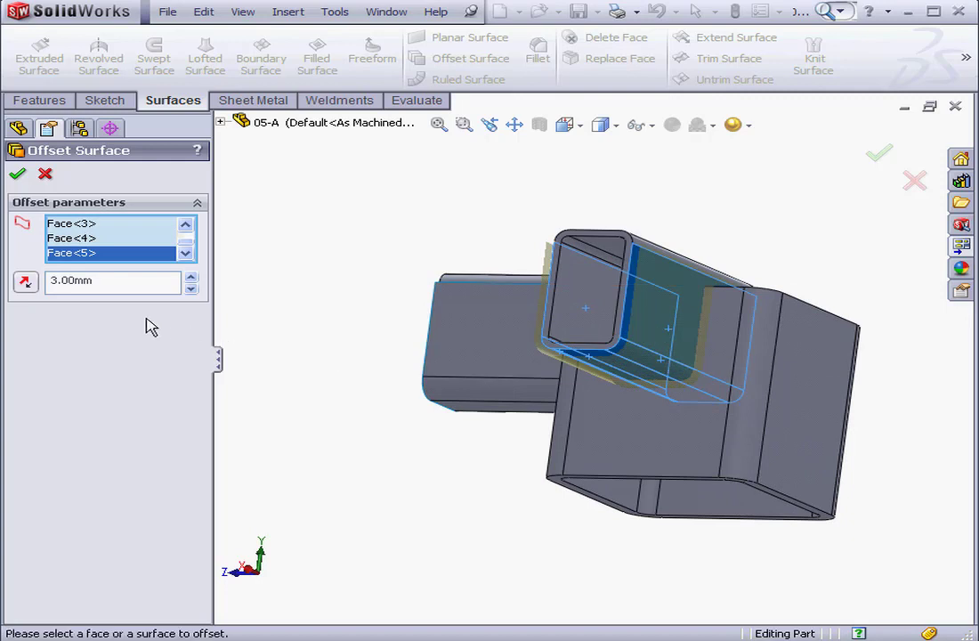
left_click(18, 174)
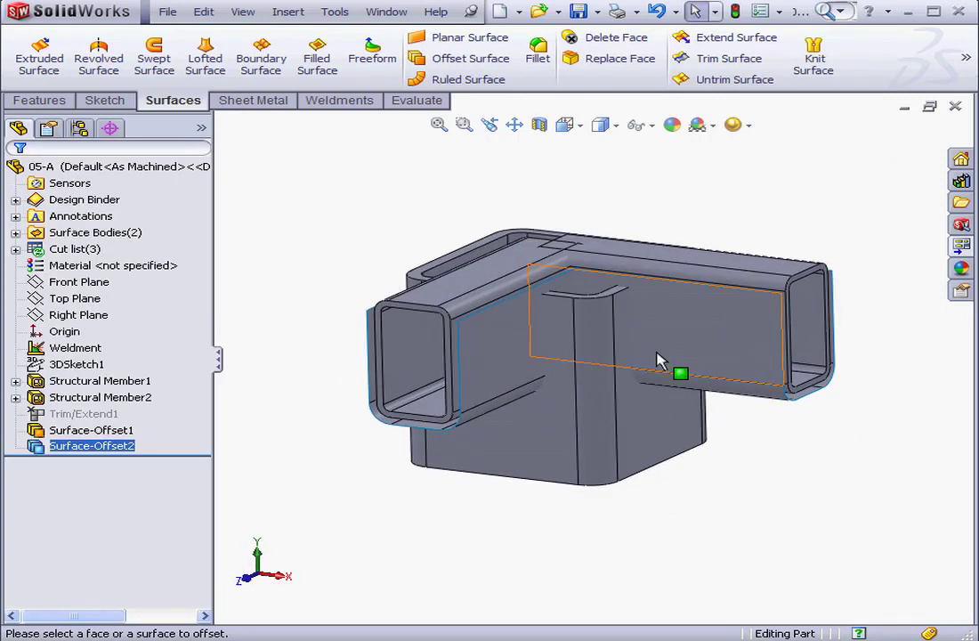
mouse_move(531, 360)
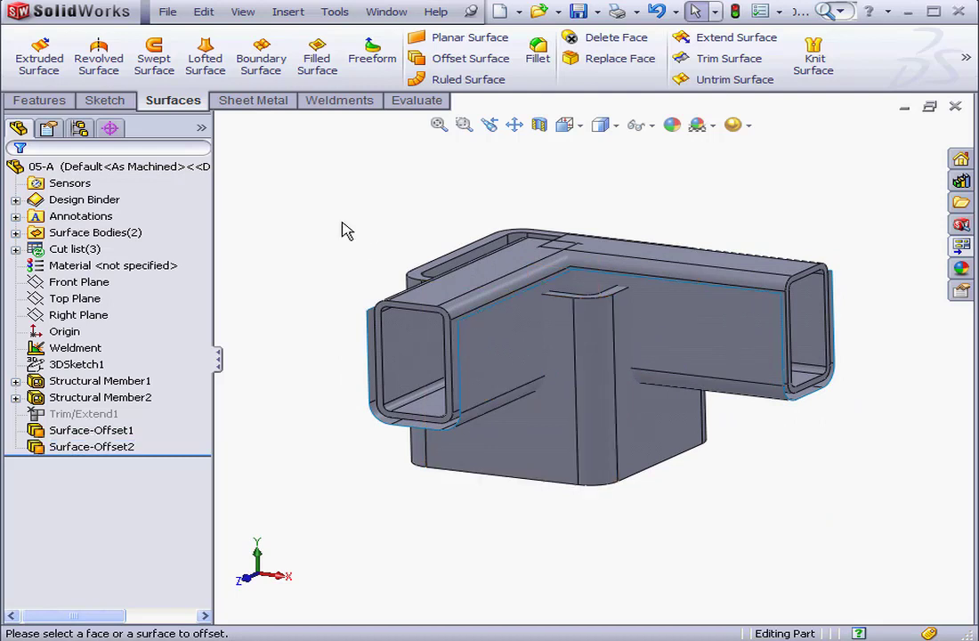
- Cut Structural Member2 with Surface-Offset1 using manually selected bodies
left_click(289, 11)
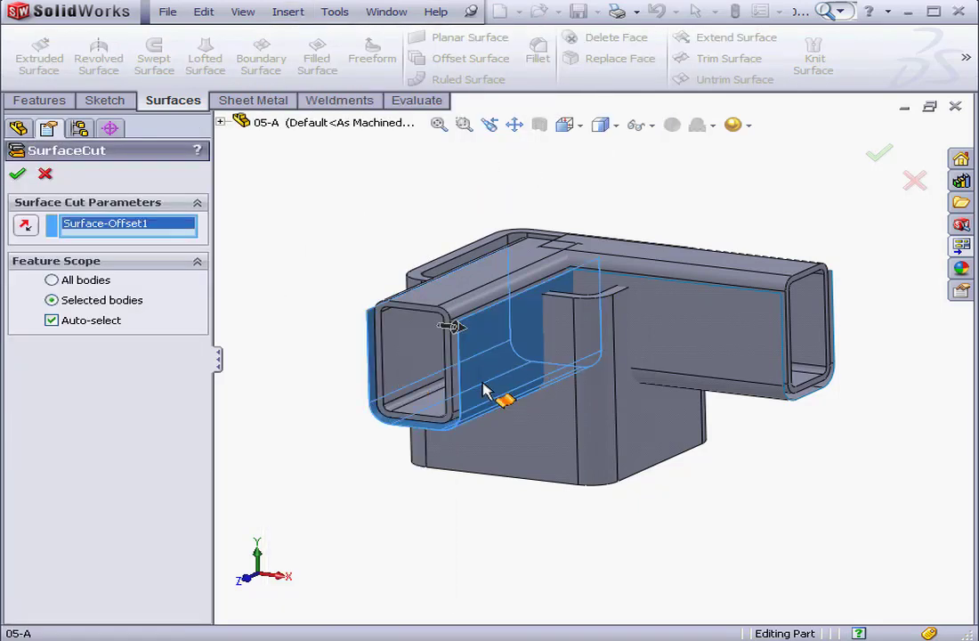
left_click(52, 320)
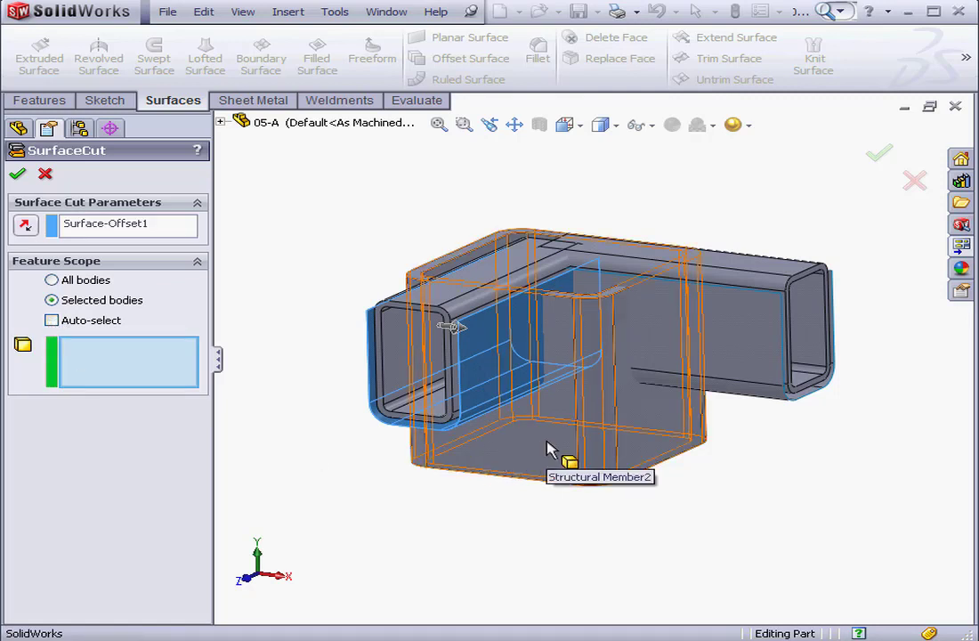
left_click(555, 433)
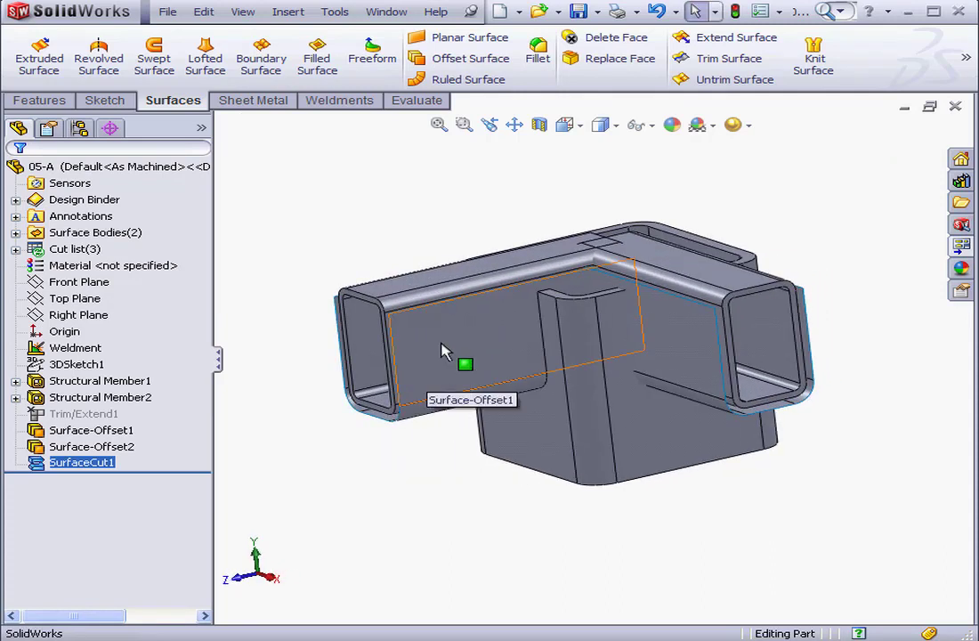
- Add a second With Surface cut on SurfaceCut1's body using Surface-Offset2, then select both offset surfaces
left_click(288, 11)
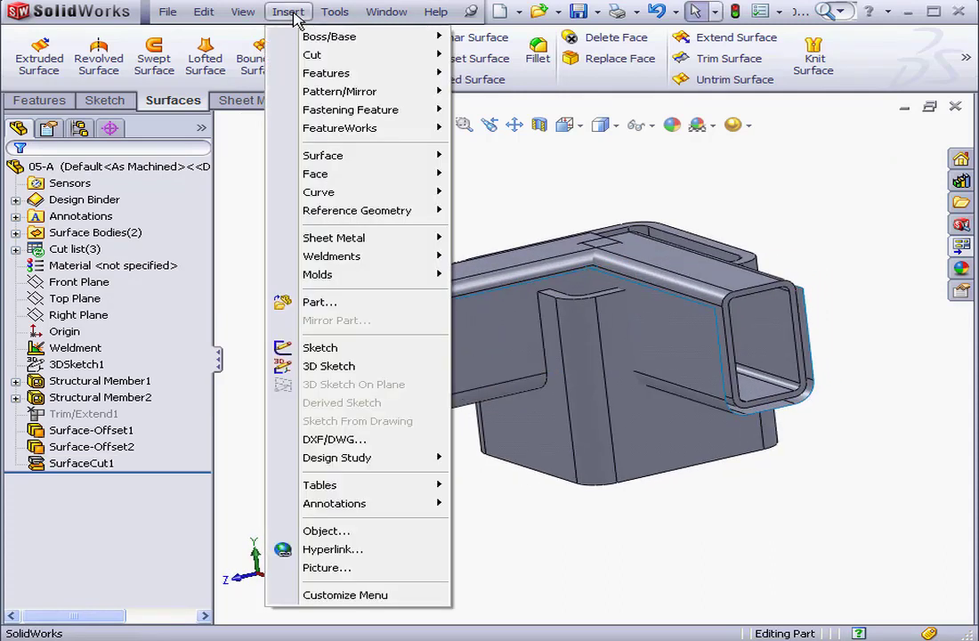
mouse_move(314, 55)
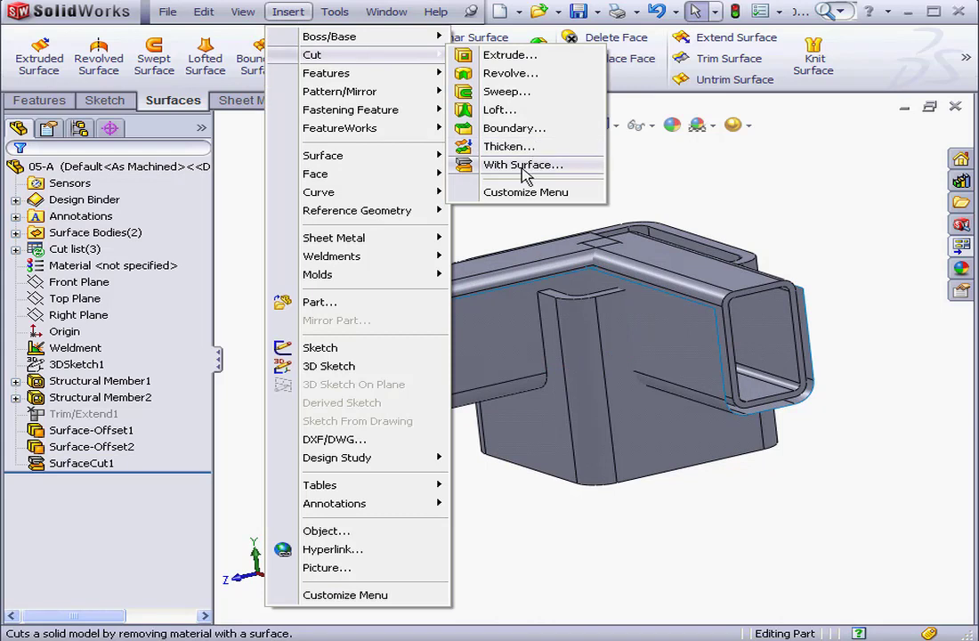
left_click(524, 163)
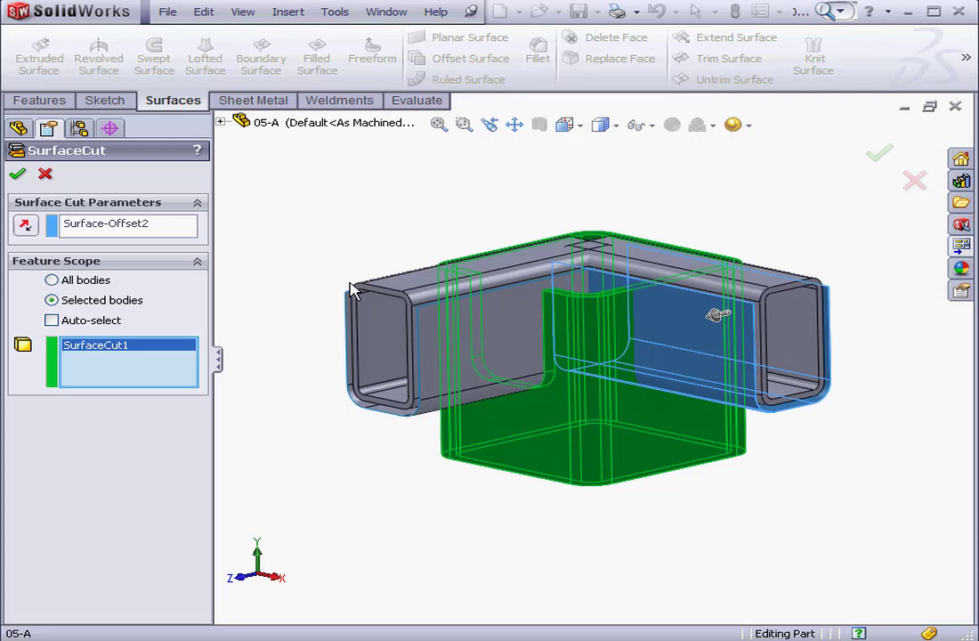
left_click(17, 172)
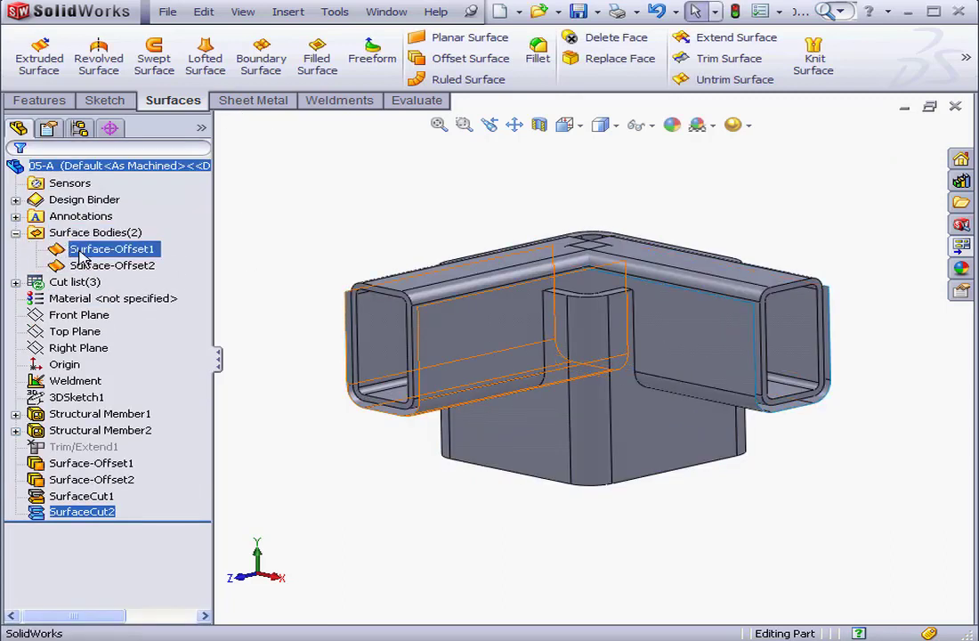
left_click(112, 266)
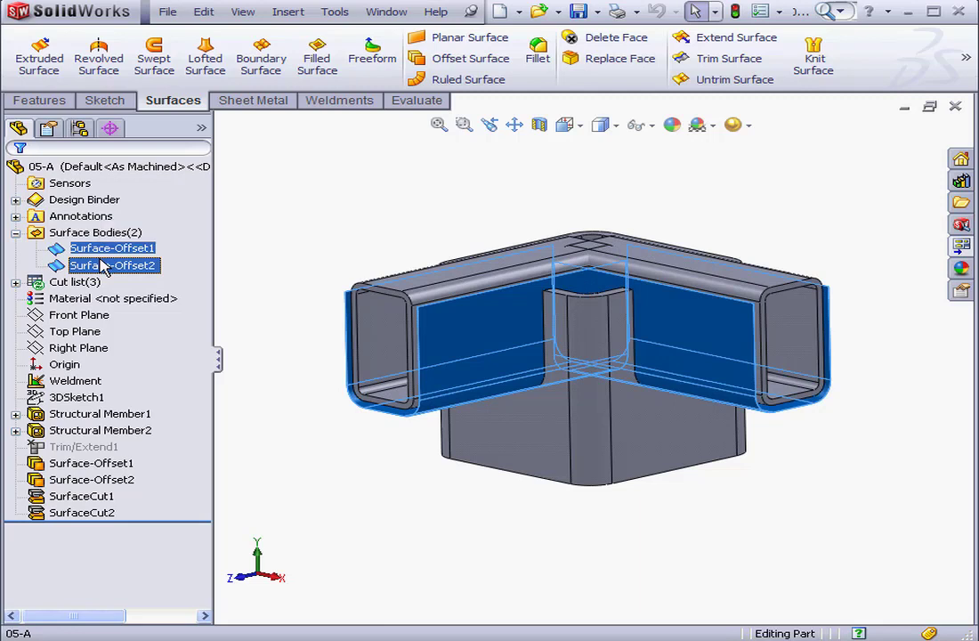